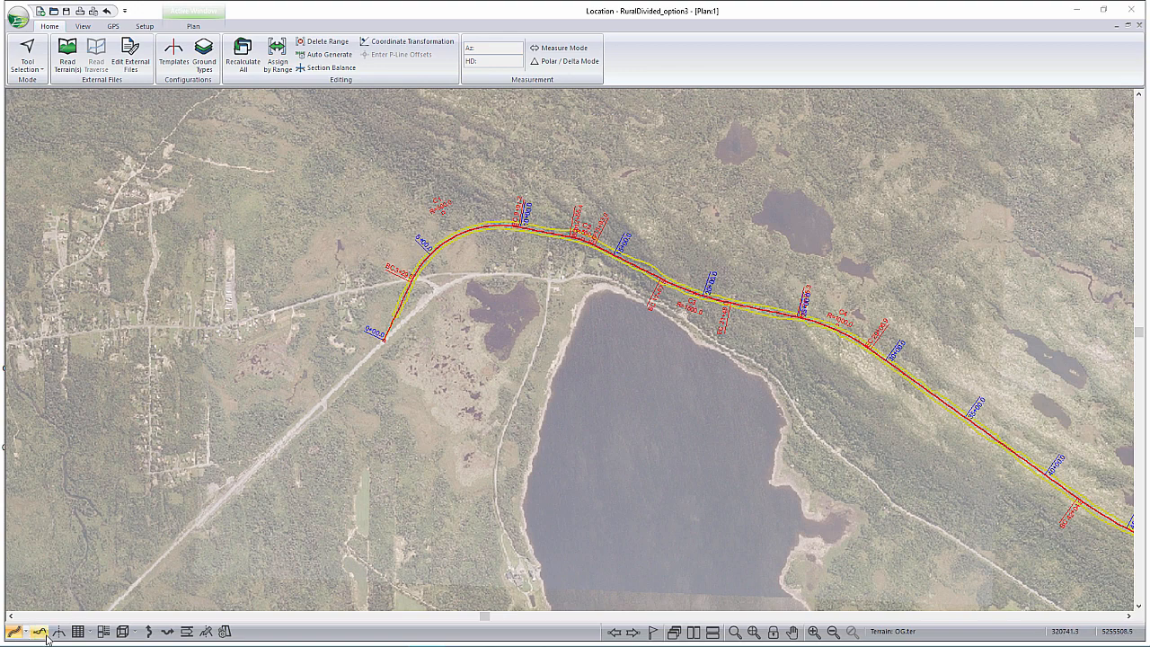
pyautogui.moveTo(42, 631)
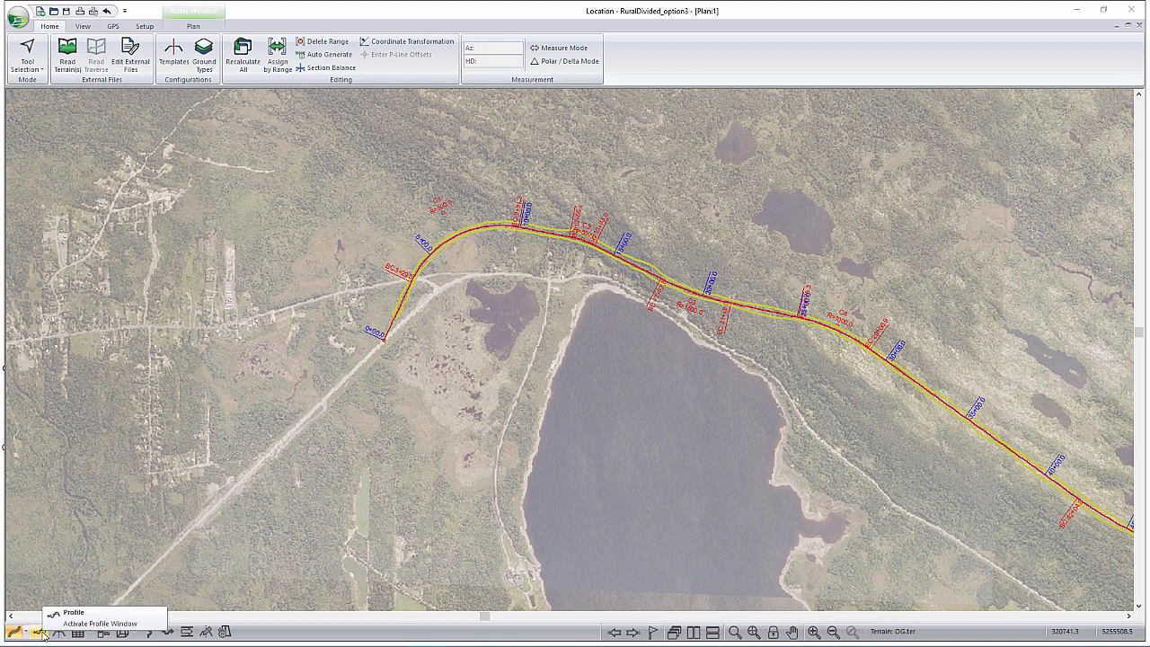
# Activate the Profile window for the RuralDivided_option1 alignment
pyautogui.click(73, 612)
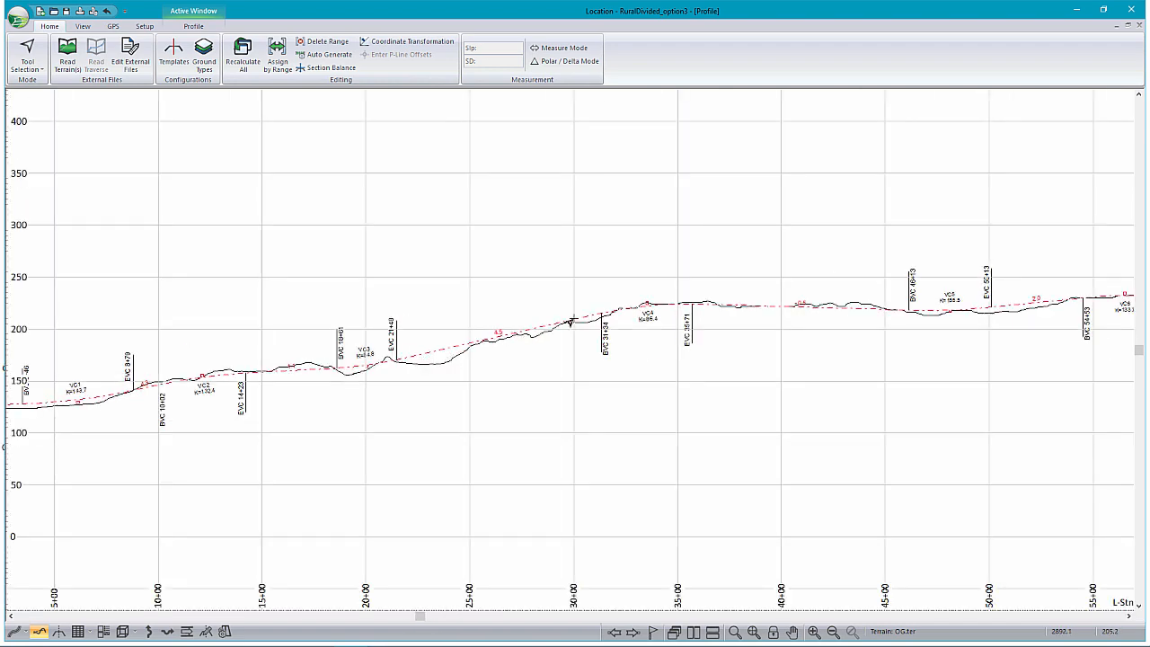
pyautogui.moveTo(384, 363)
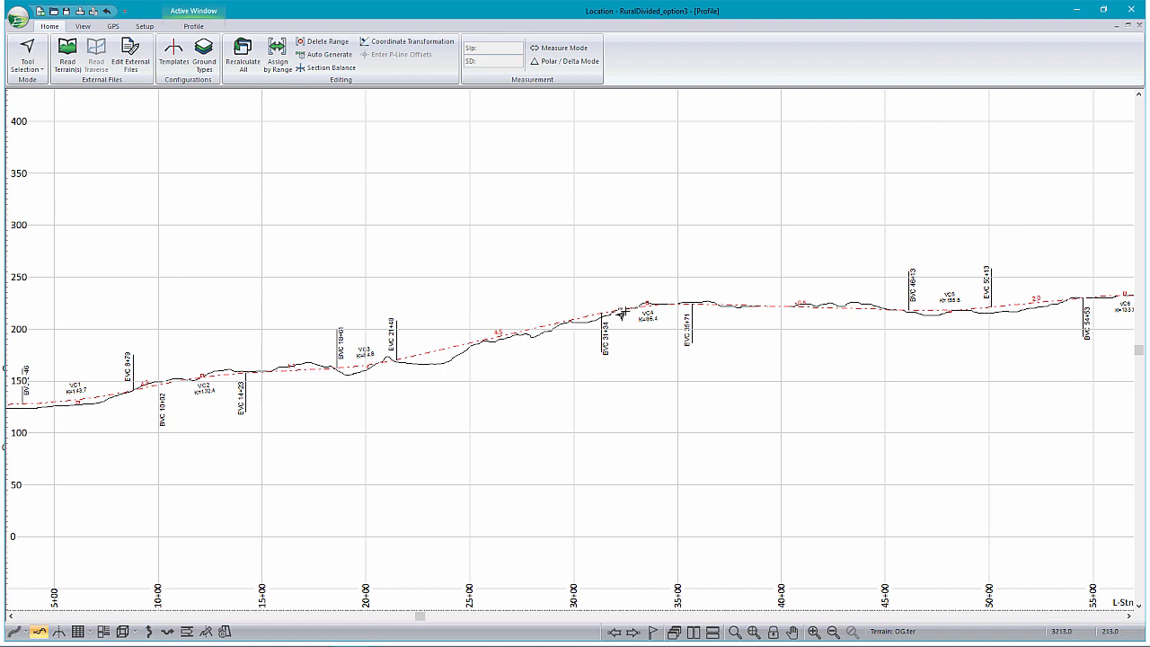
pyautogui.moveTo(441, 372)
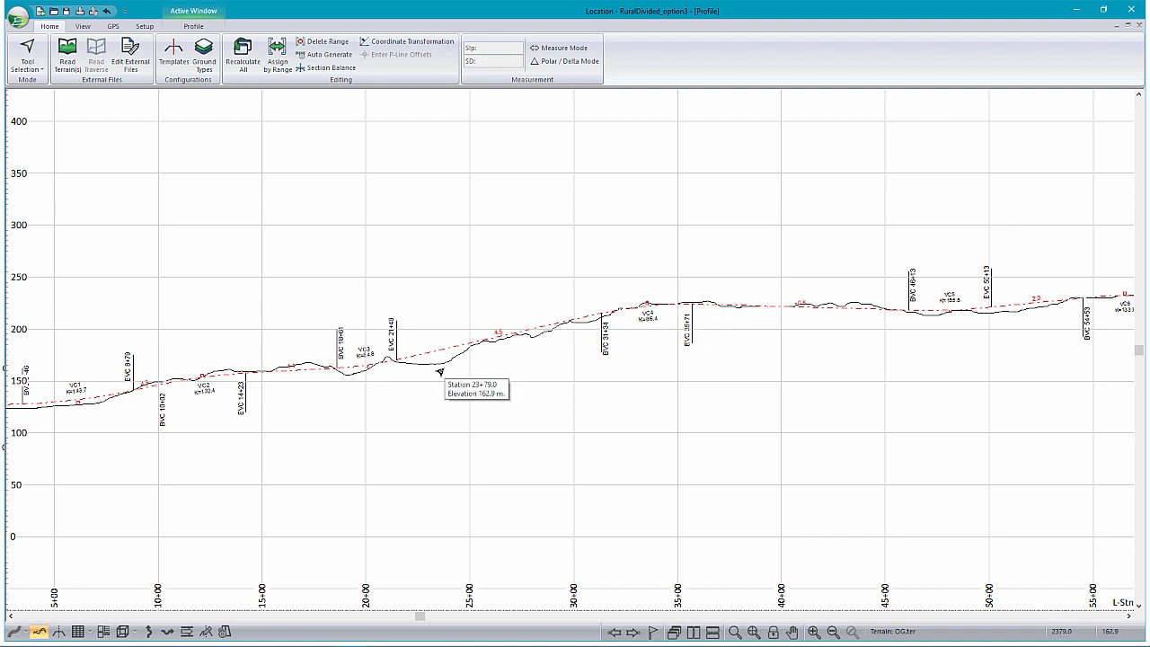
pyautogui.moveTo(525, 391)
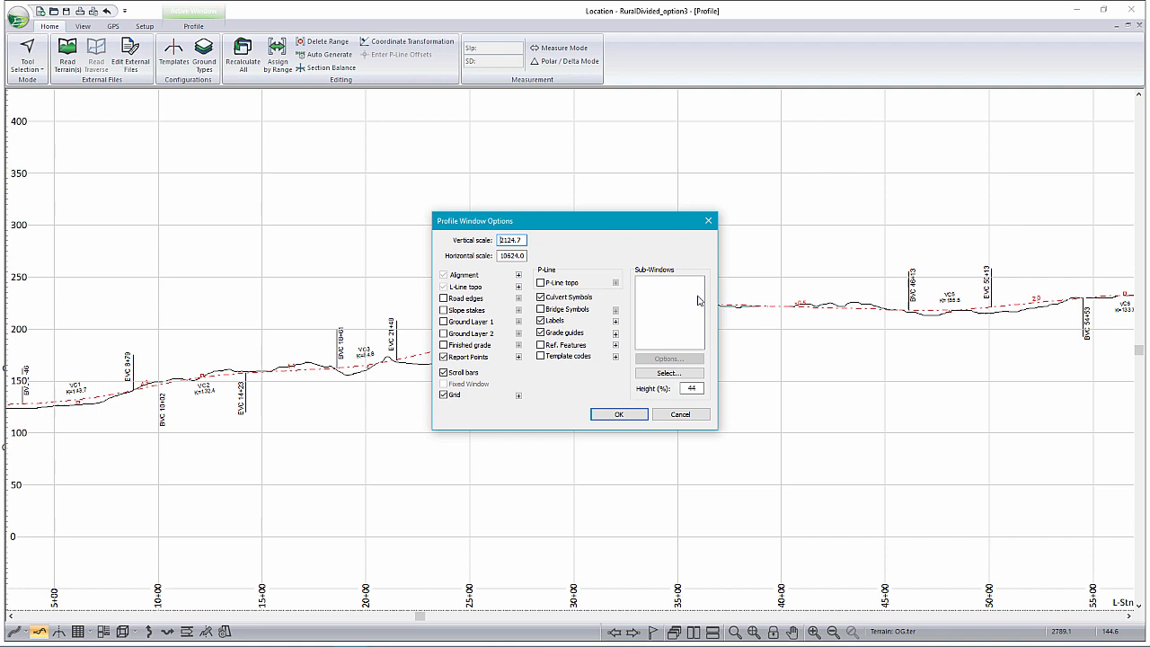
# Add Mass Haul as a sub-window in Profile Window Options
pyautogui.click(669, 373)
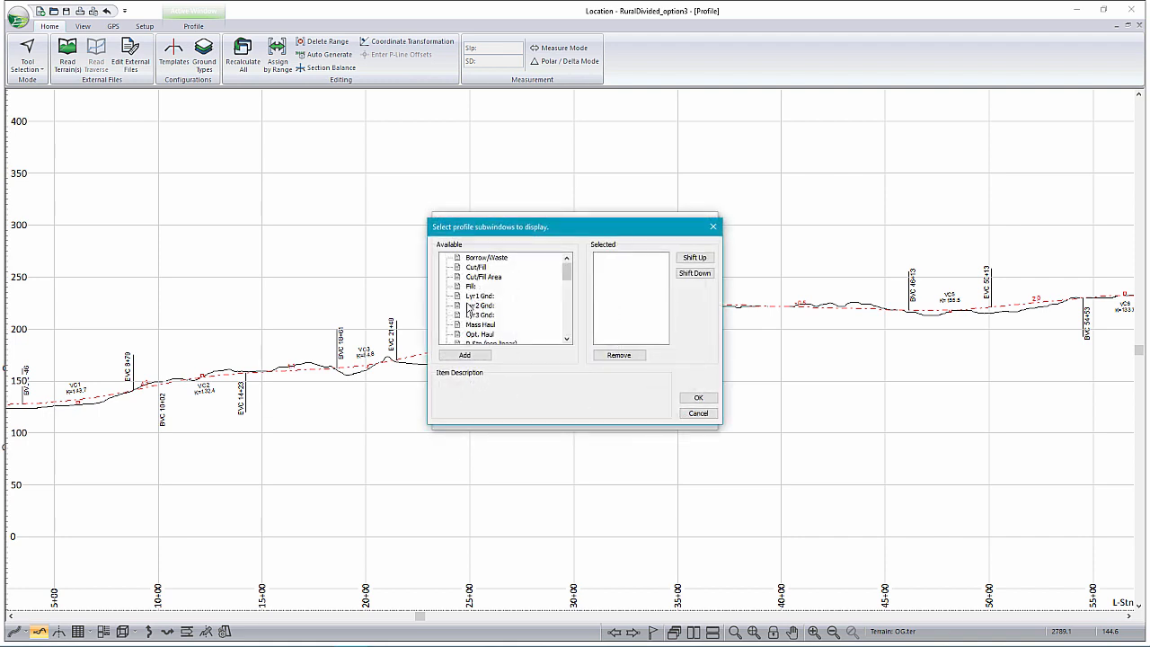
pyautogui.click(465, 355)
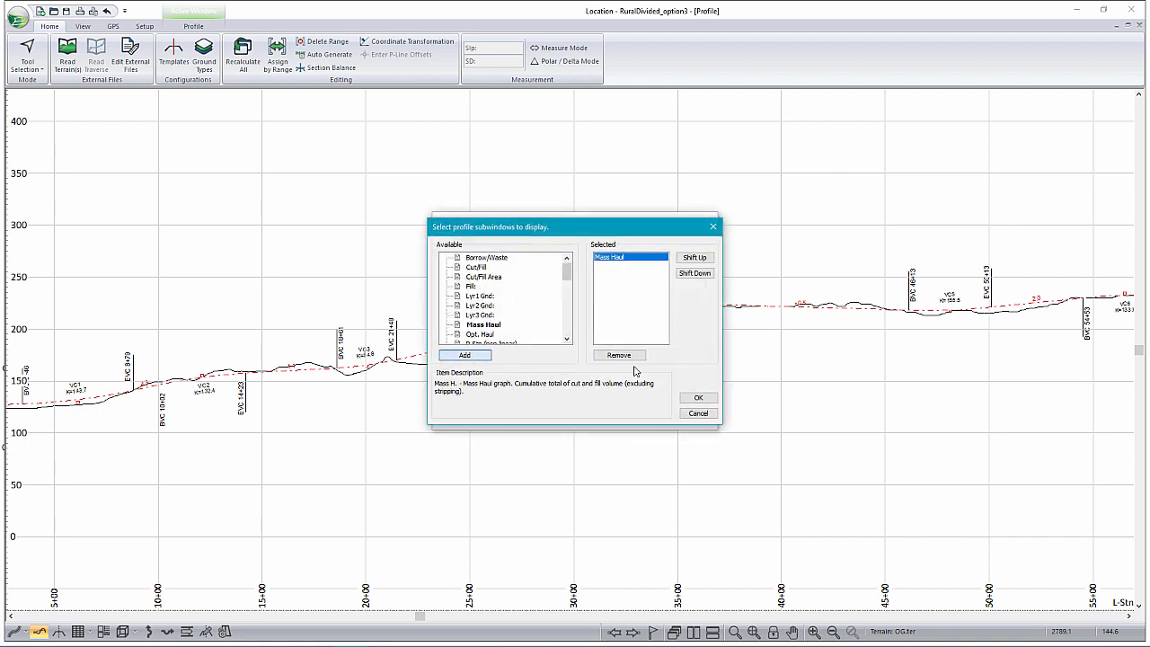
pyautogui.click(699, 397)
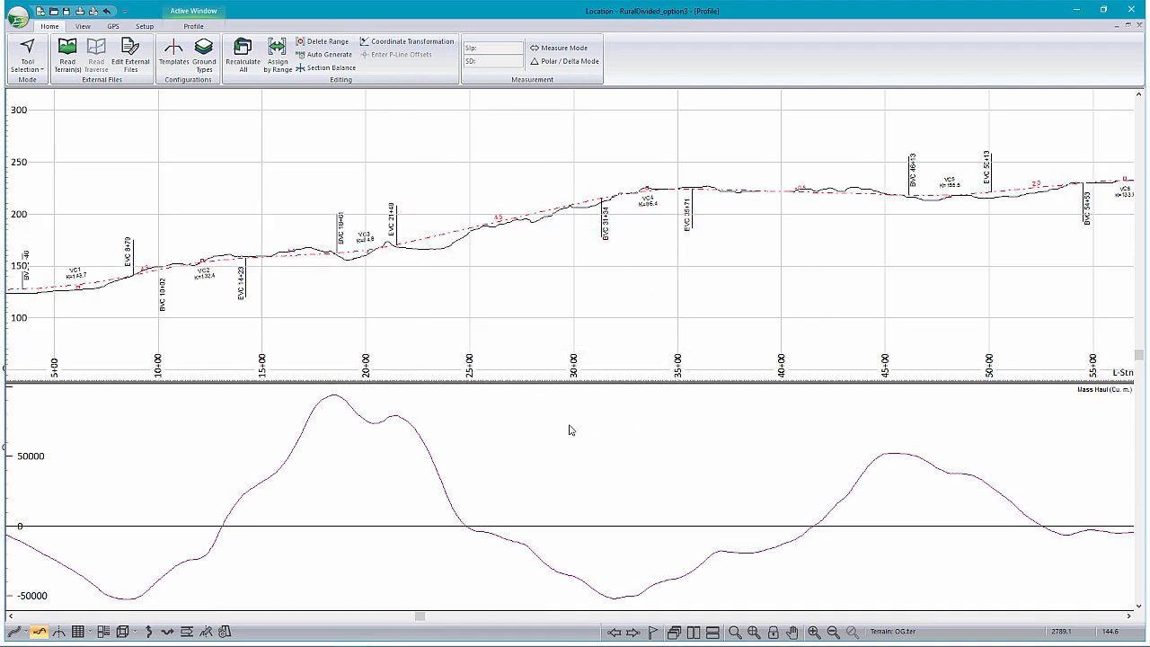
pyautogui.moveTo(569, 430)
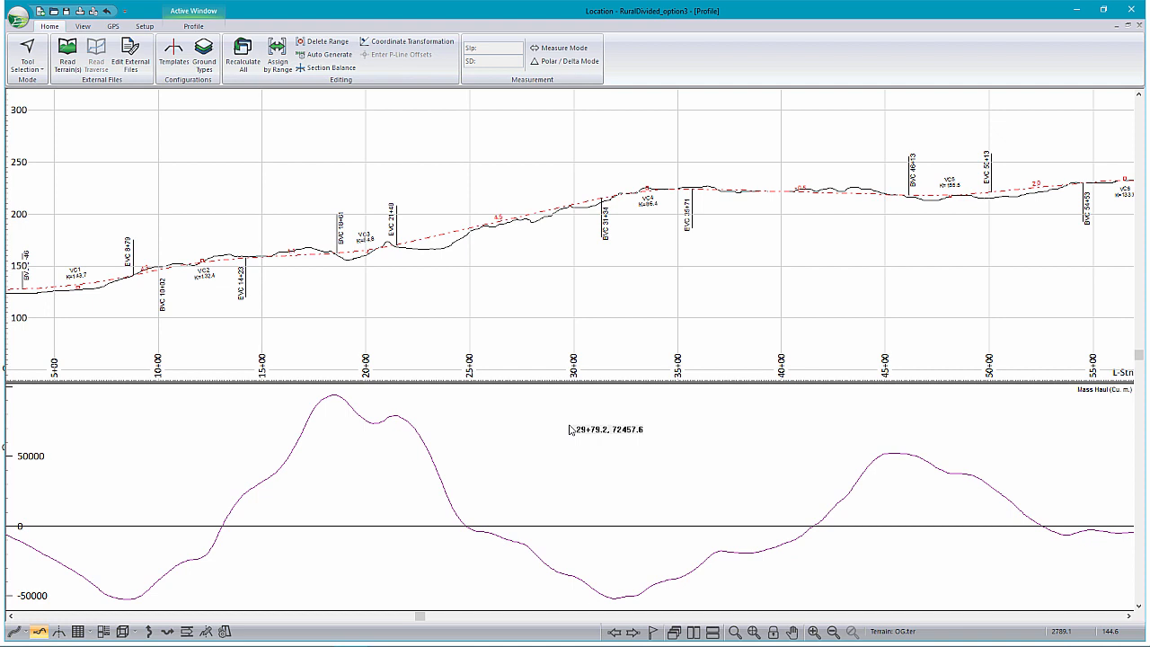
pyautogui.moveTo(377, 425)
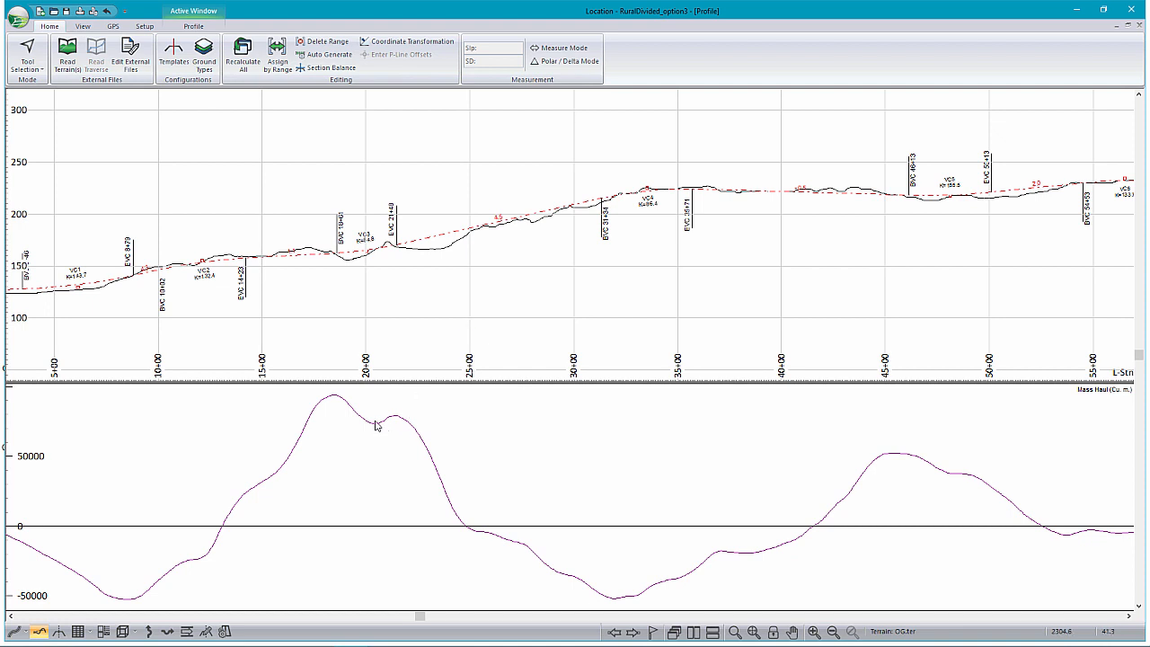
pyautogui.moveTo(356, 533)
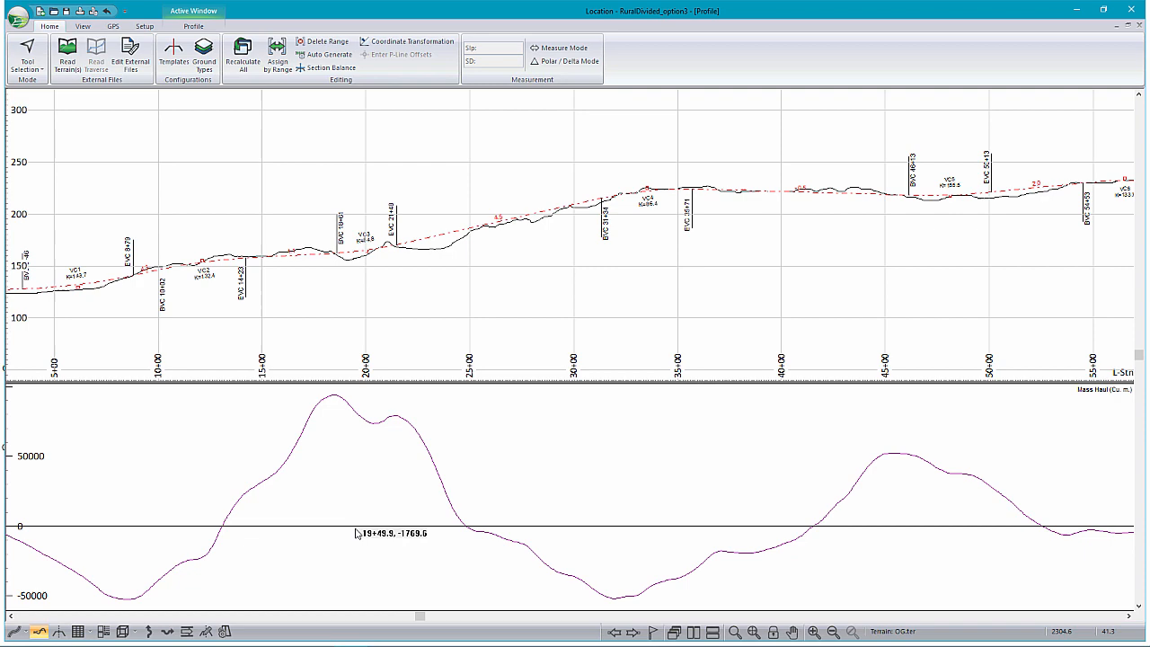
pyautogui.moveTo(330, 513)
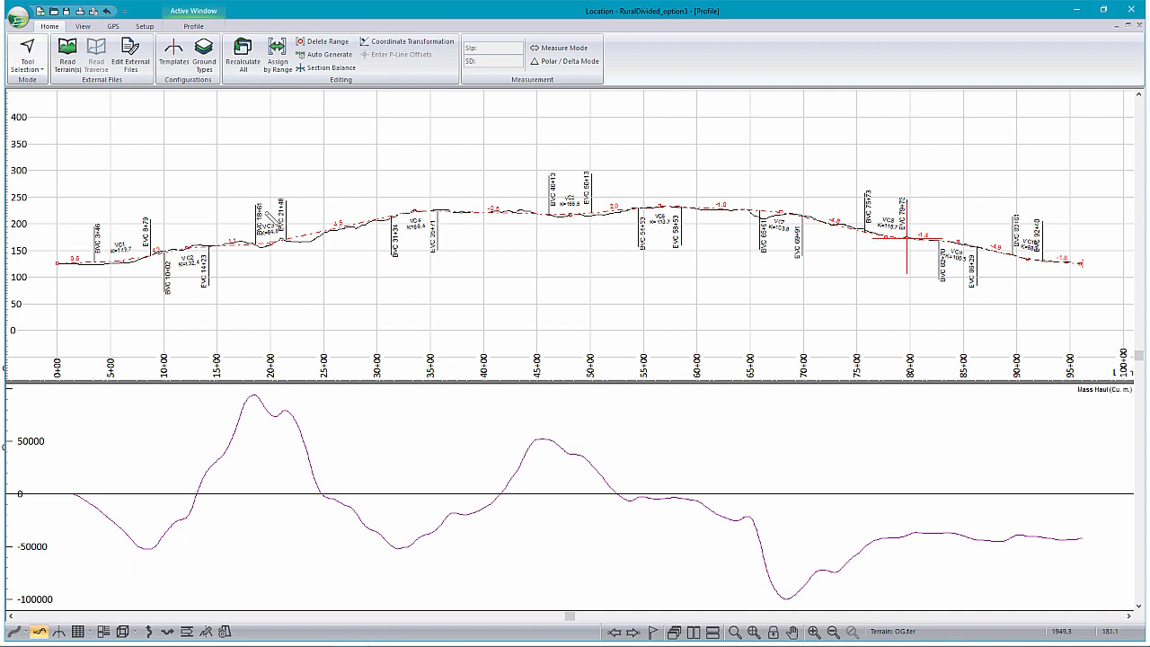
pyautogui.moveTo(900, 512)
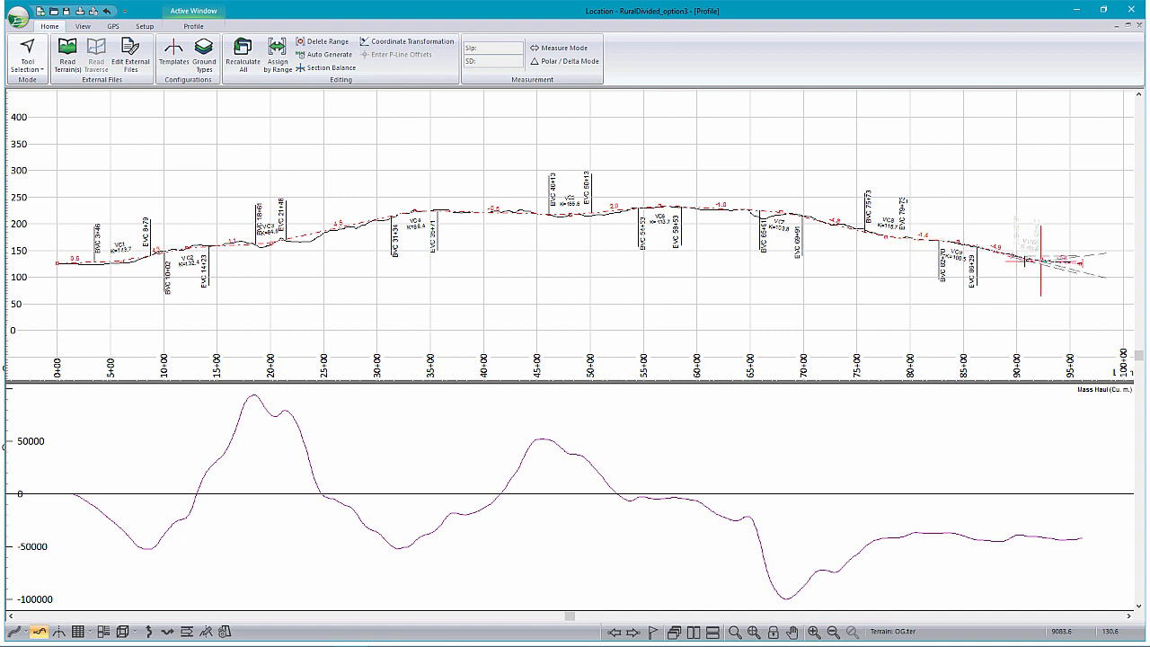
pyautogui.moveTo(1029, 261)
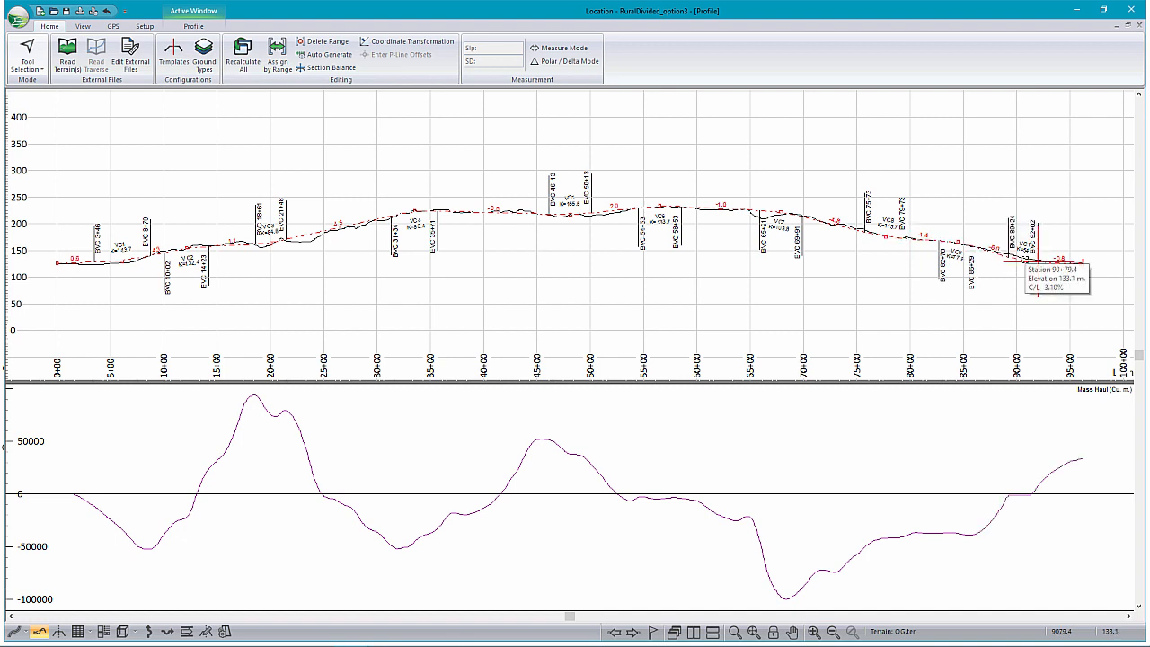
pyautogui.moveTo(1099, 431)
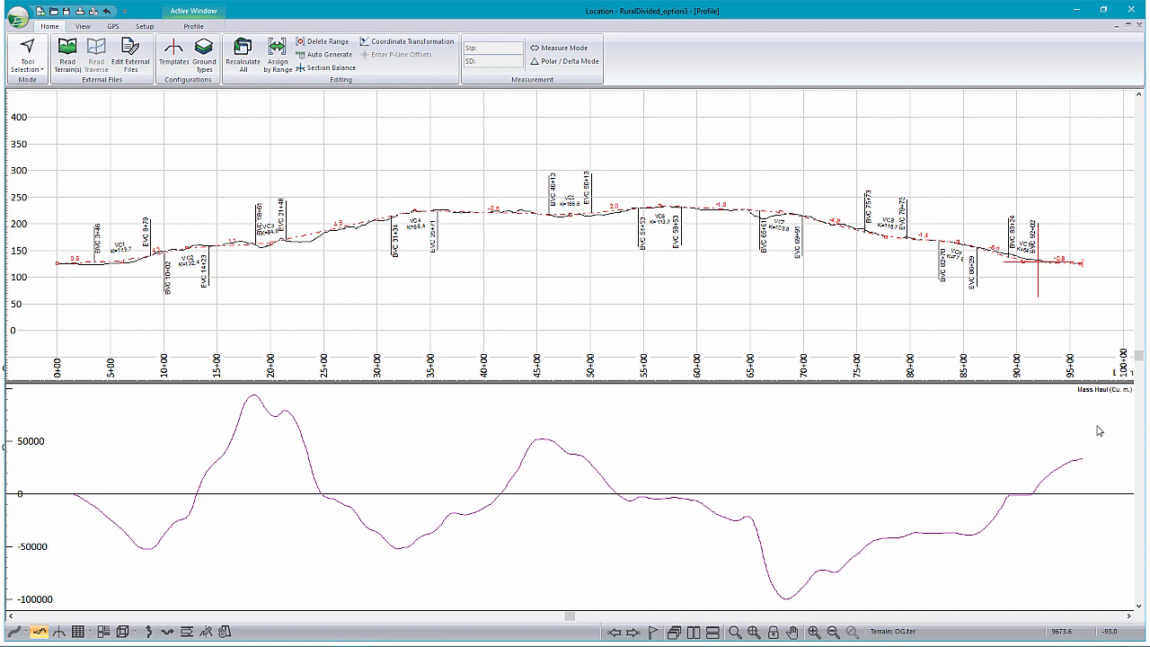
pyautogui.moveTo(1083, 465)
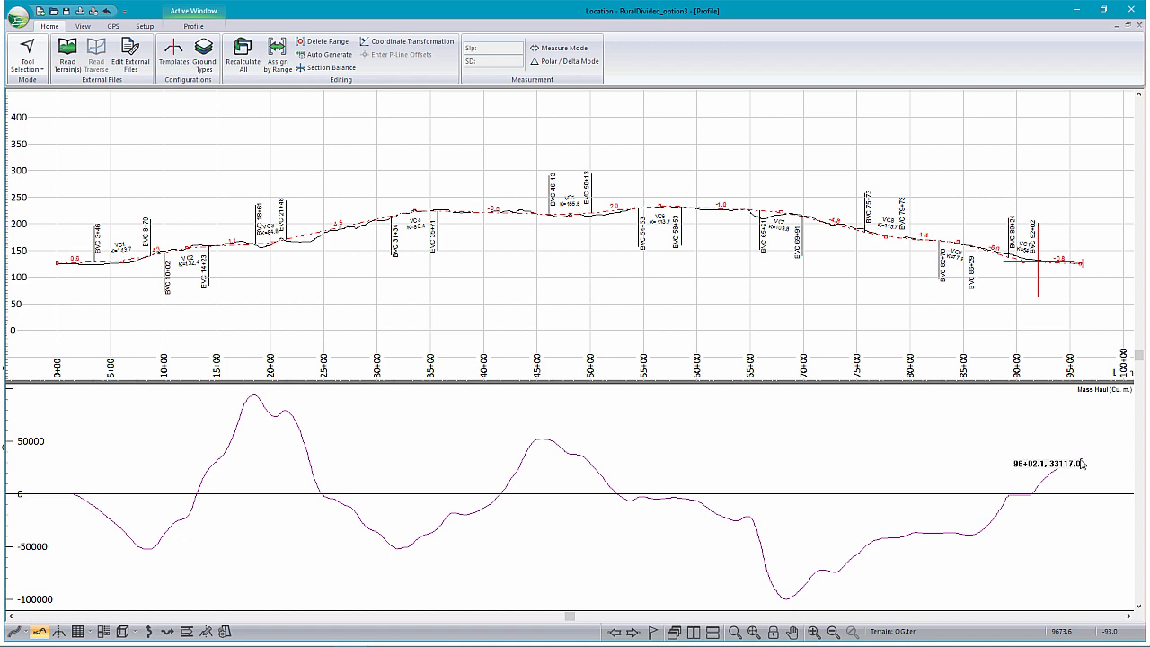
# Enable Free Haul, Over Haul, Borrow and Waste in mass haul options and review line styles
pyautogui.rightClick(724, 354)
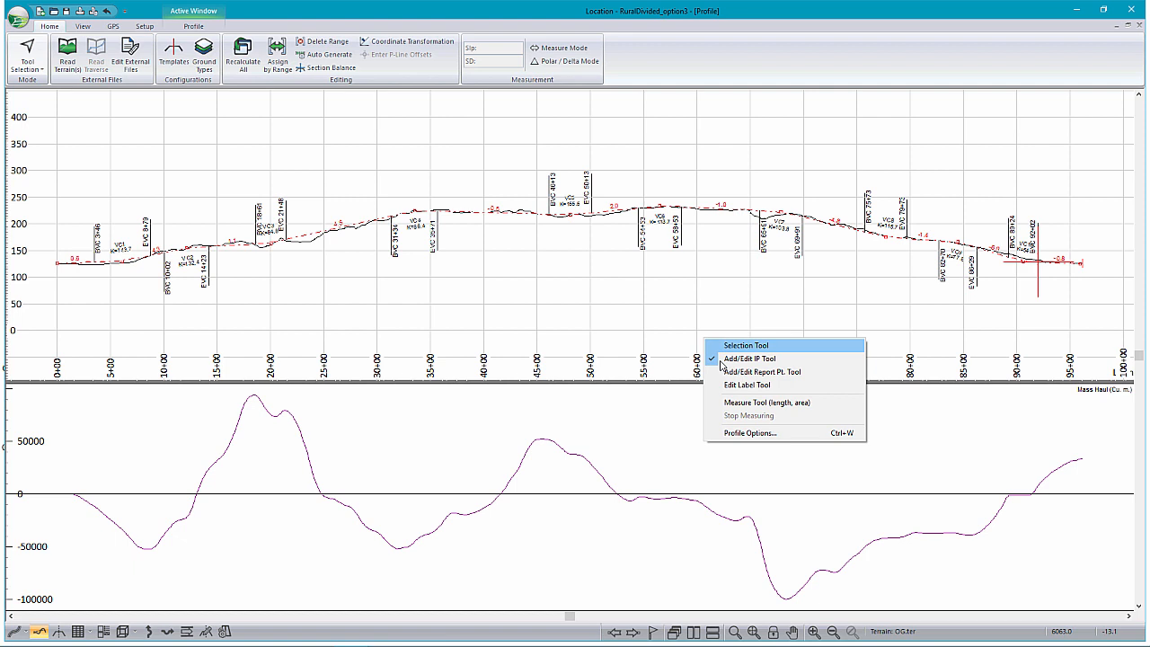
pyautogui.click(750, 432)
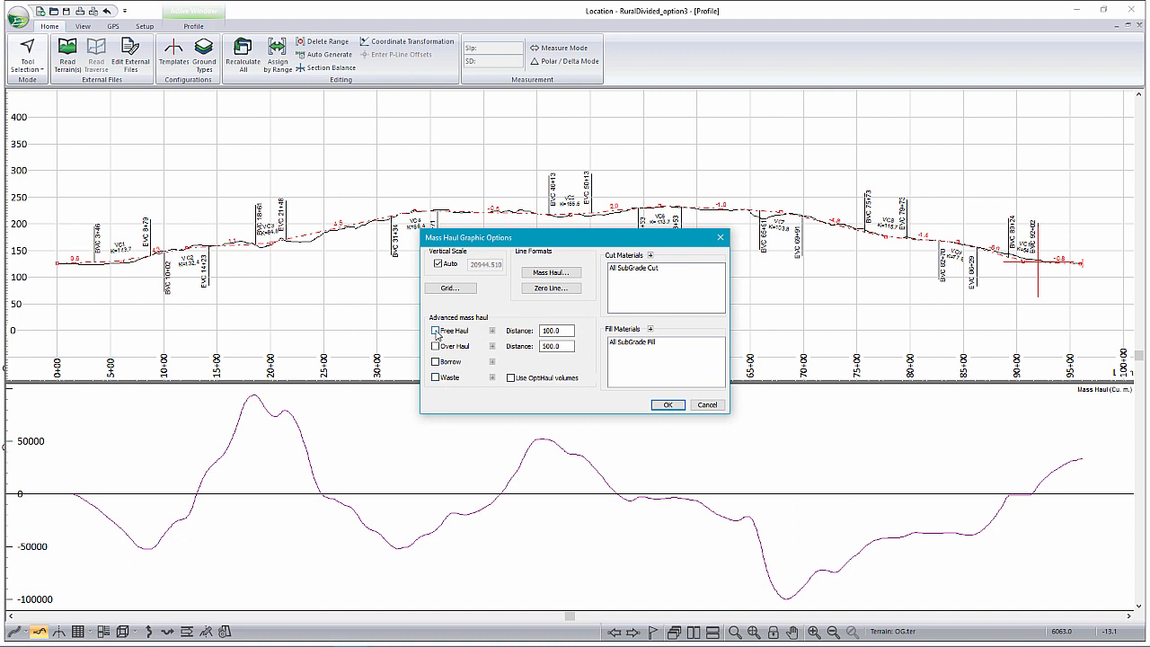
pyautogui.click(437, 361)
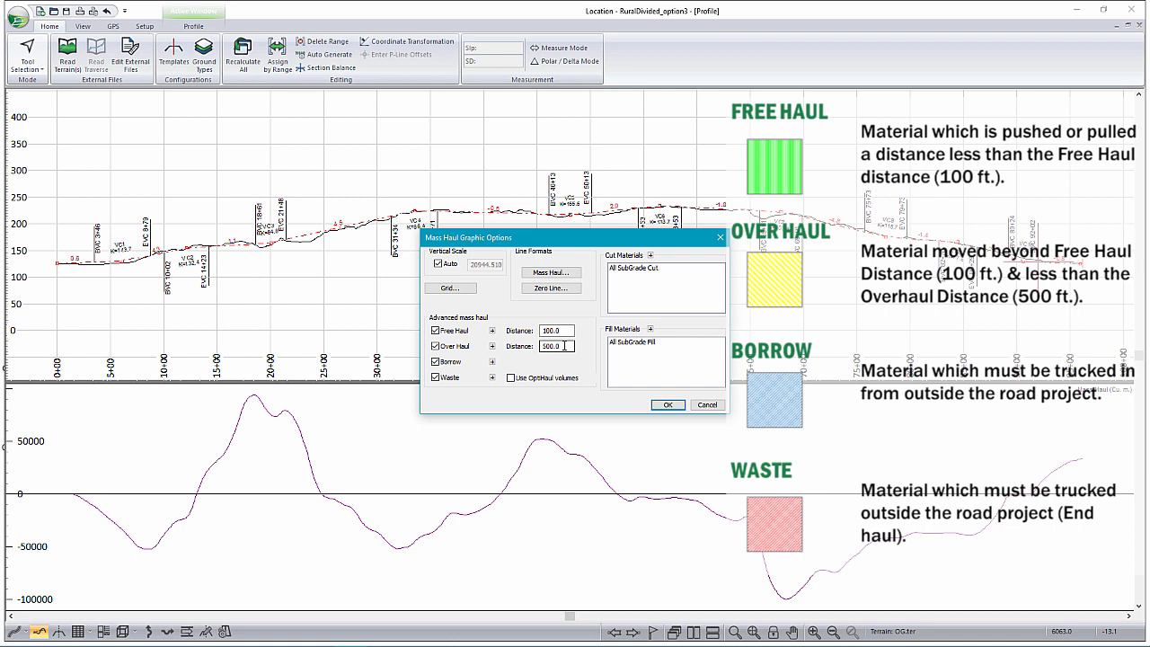
pyautogui.click(436, 377)
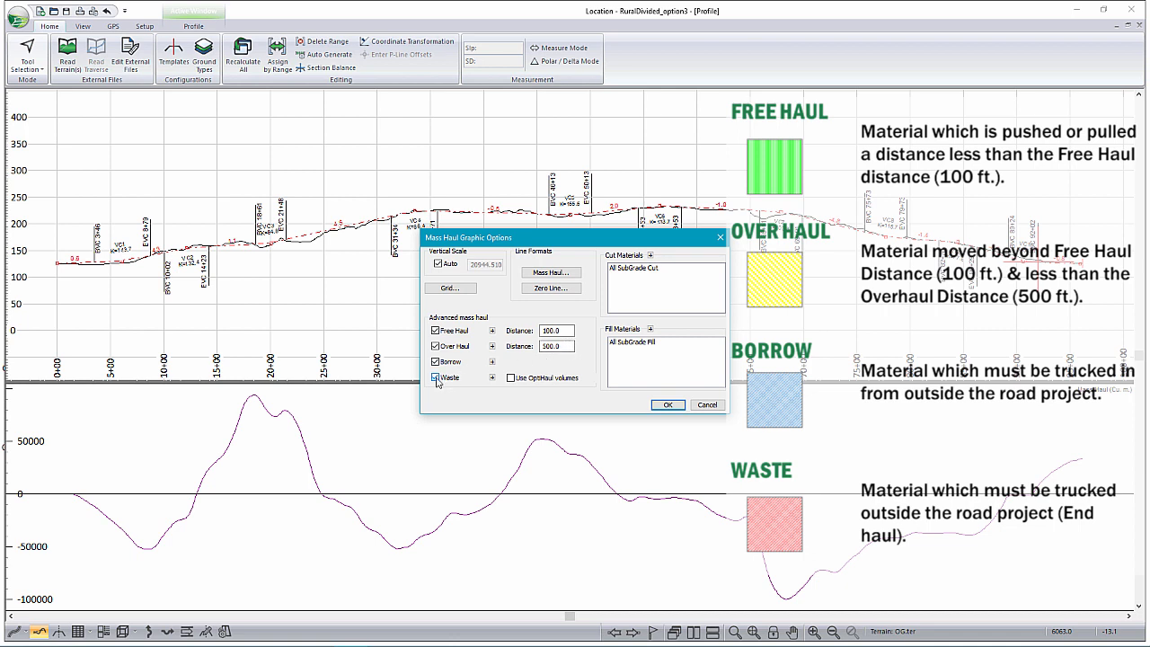
pyautogui.click(436, 377)
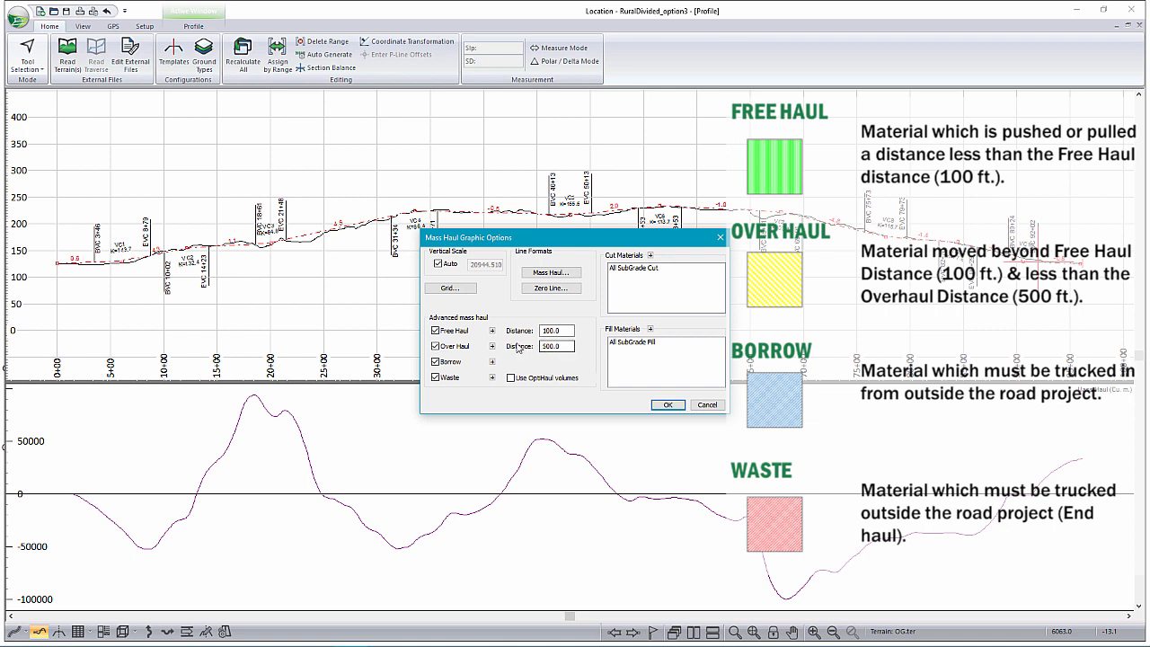
pyautogui.click(491, 331)
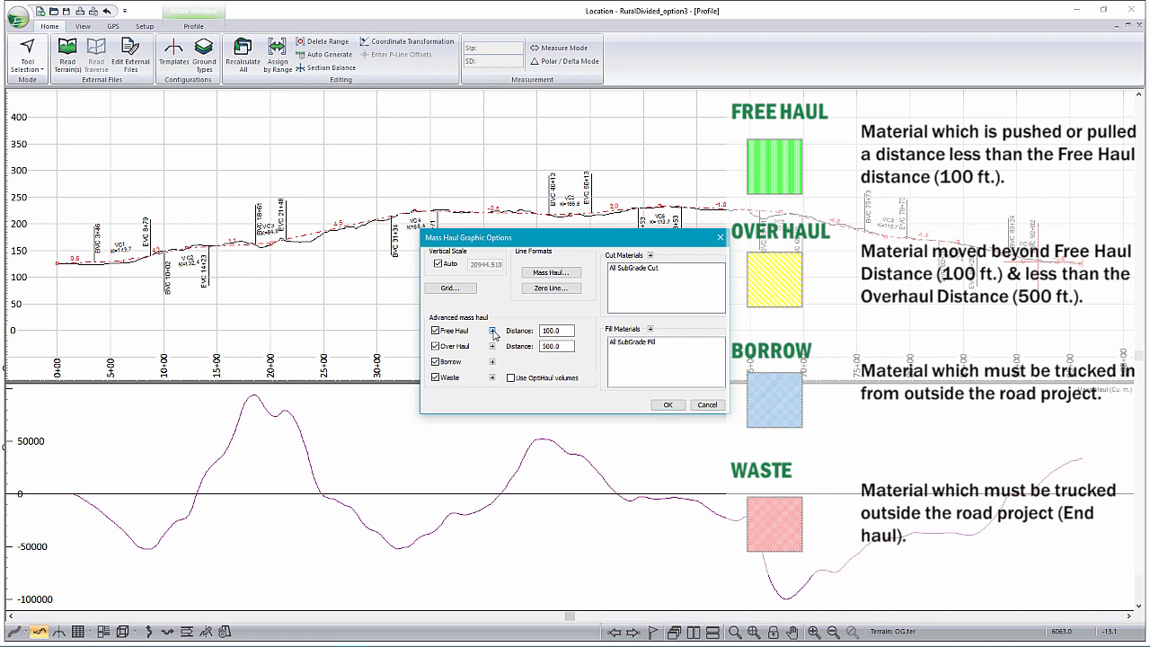
pyautogui.click(493, 331)
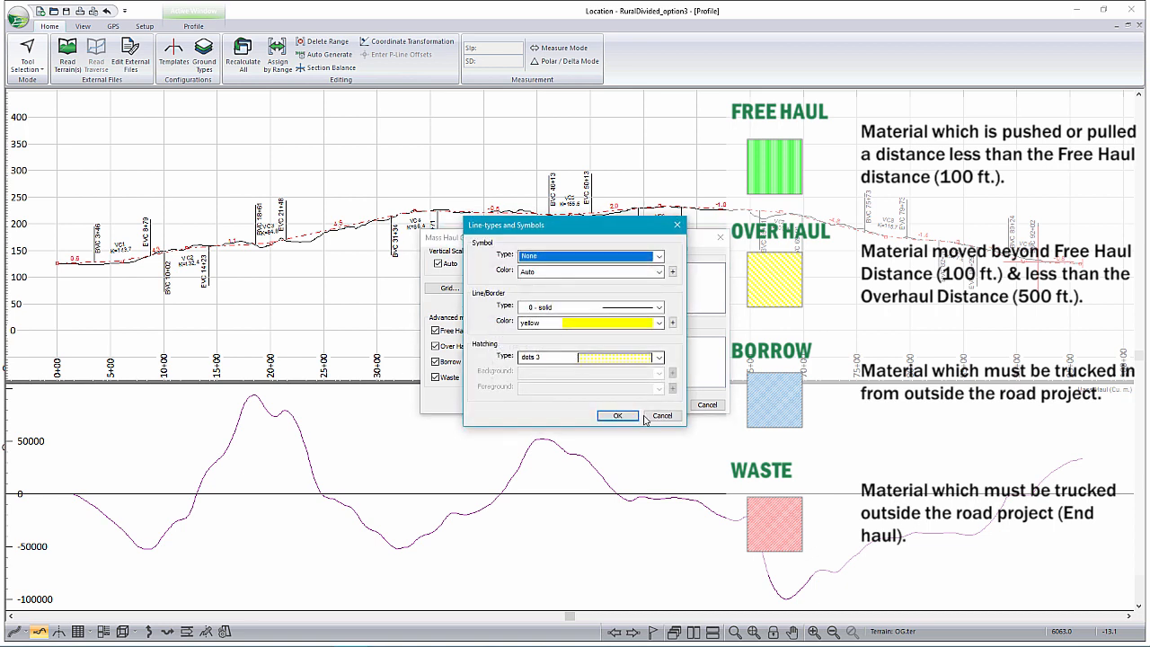
pyautogui.click(618, 415)
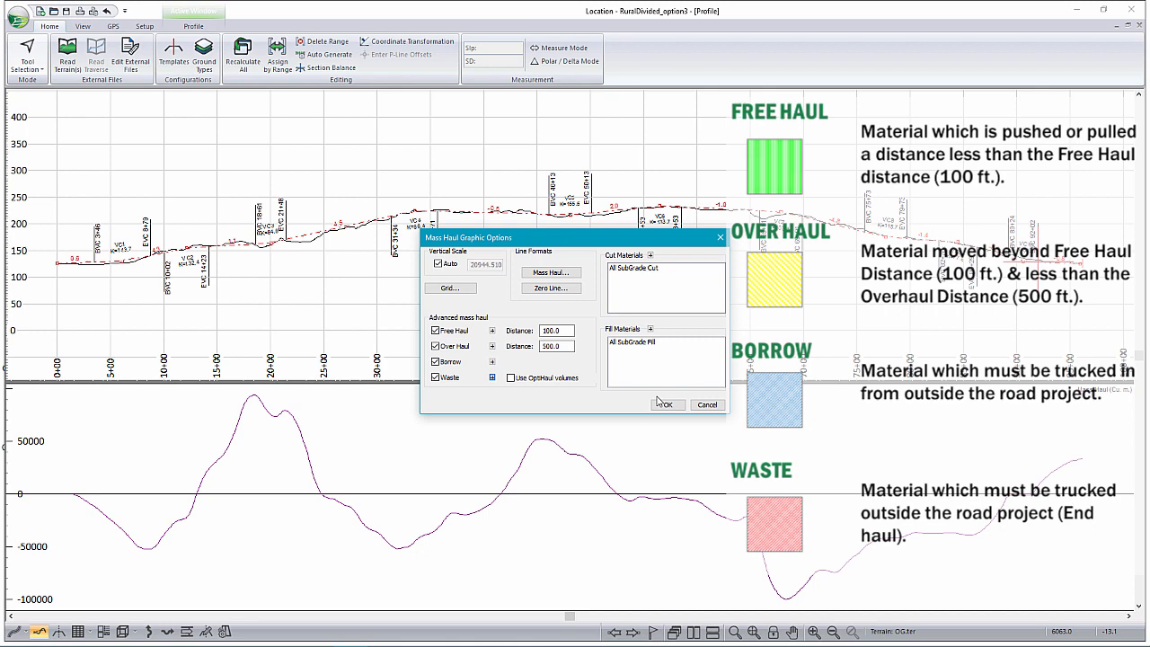
# Zoom to the last stations and read the final mass haul value, 34185.3
pyautogui.click(666, 405)
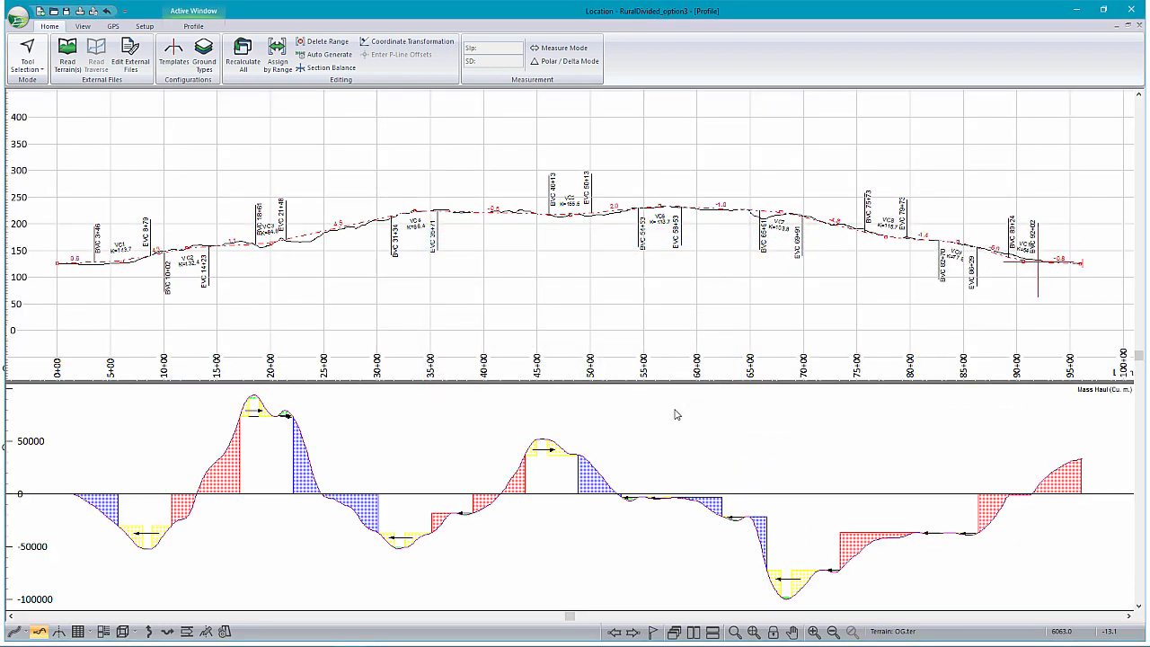
pyautogui.moveTo(535, 467)
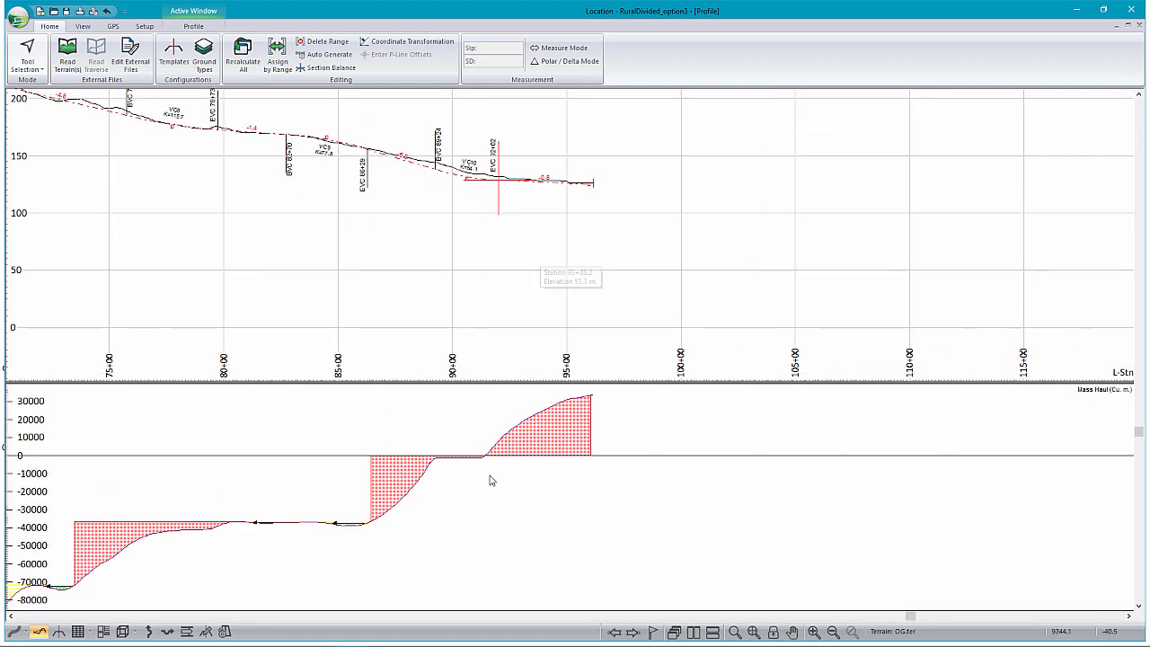
pyautogui.moveTo(503, 481)
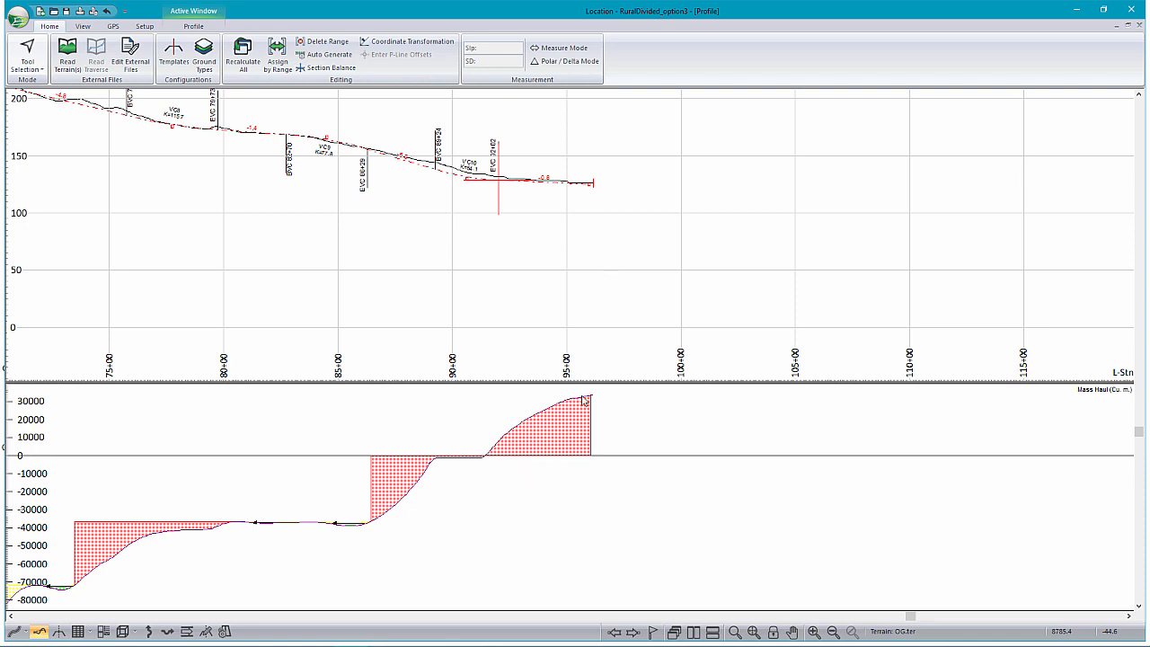
pyautogui.moveTo(586, 401)
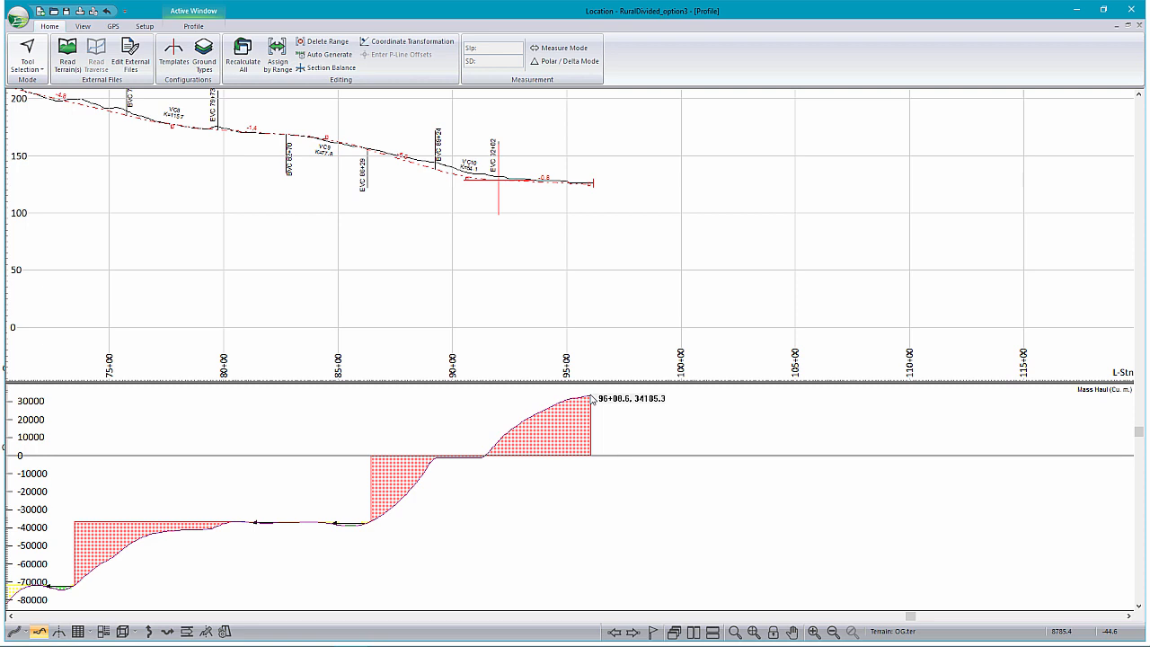
pyautogui.click(82, 25)
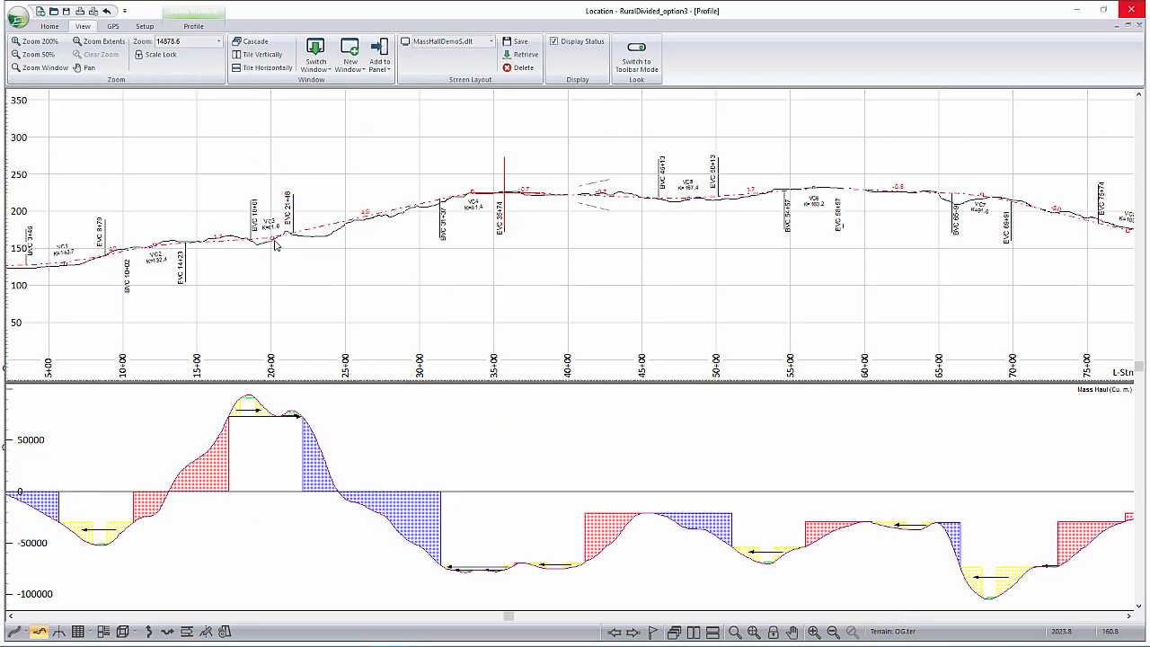
pyautogui.moveTo(276, 243)
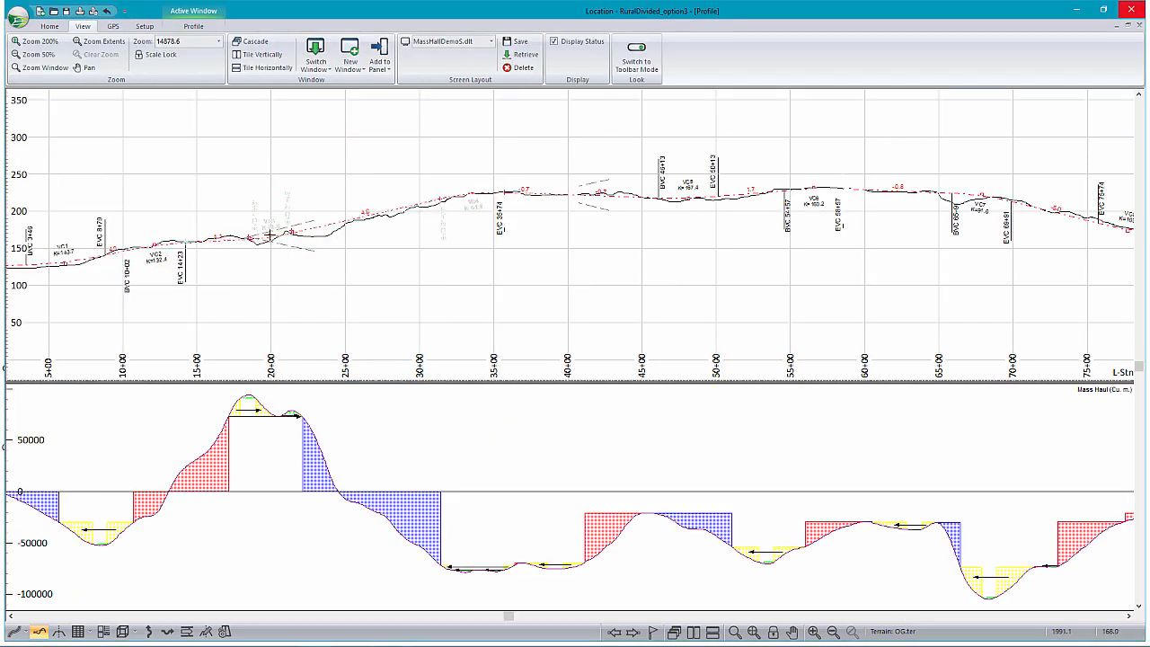
# Drag the vertical curve near station 21+00 to a new position
pyautogui.click(270, 235)
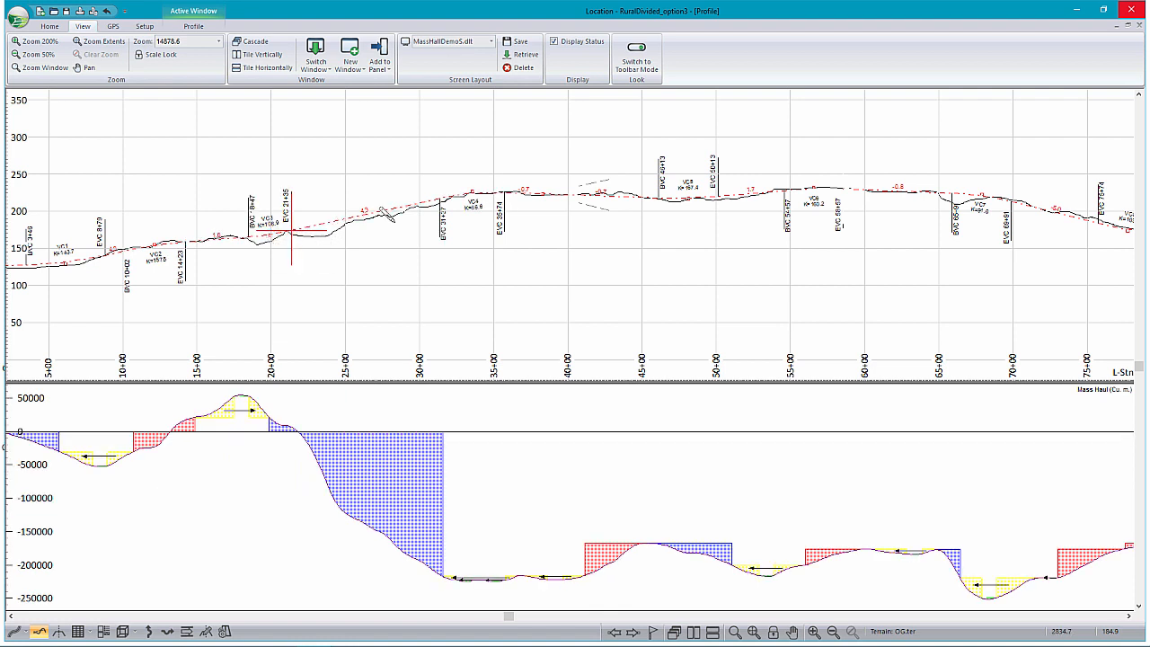
pyautogui.moveTo(683, 198)
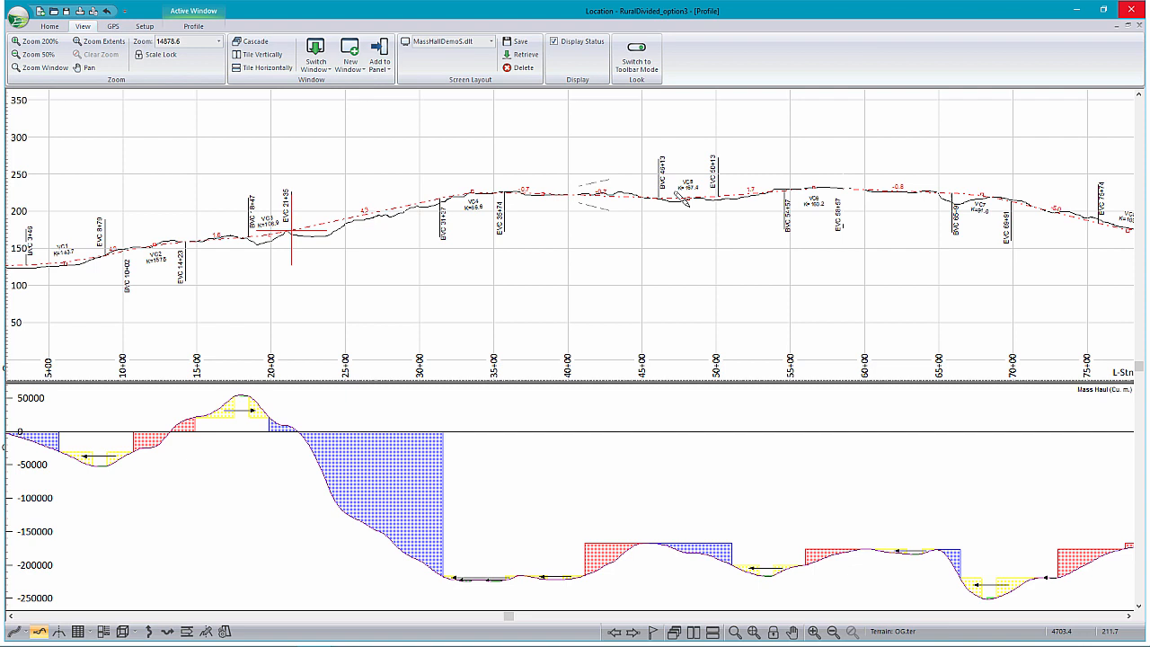
pyautogui.moveTo(719, 202)
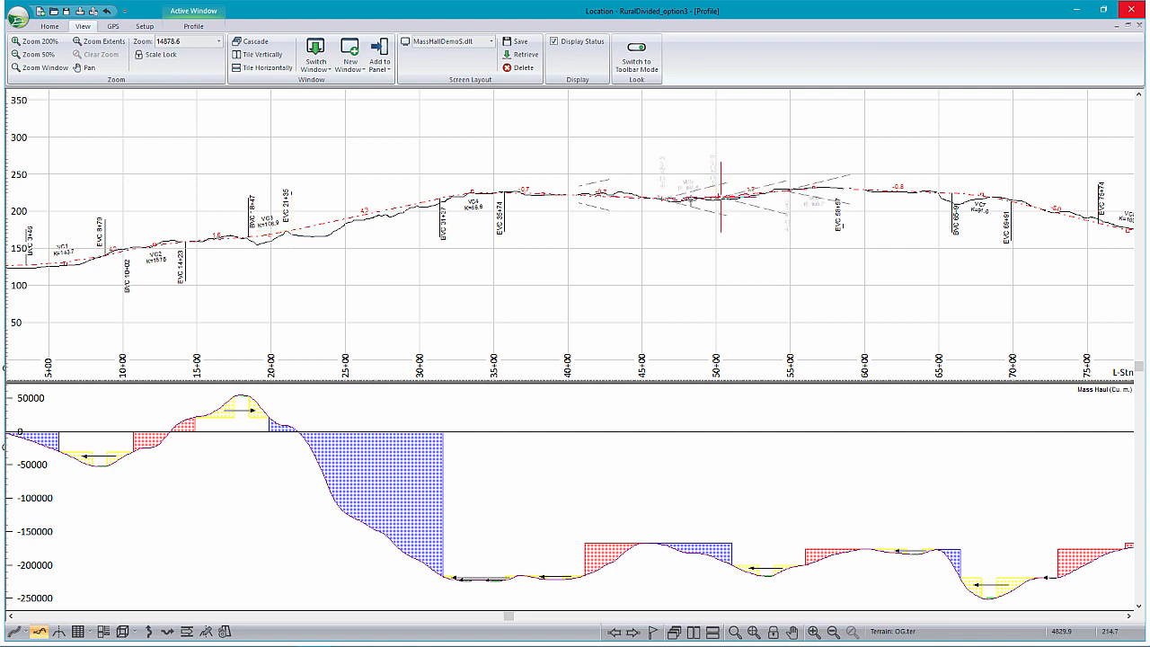
pyautogui.moveTo(720, 198)
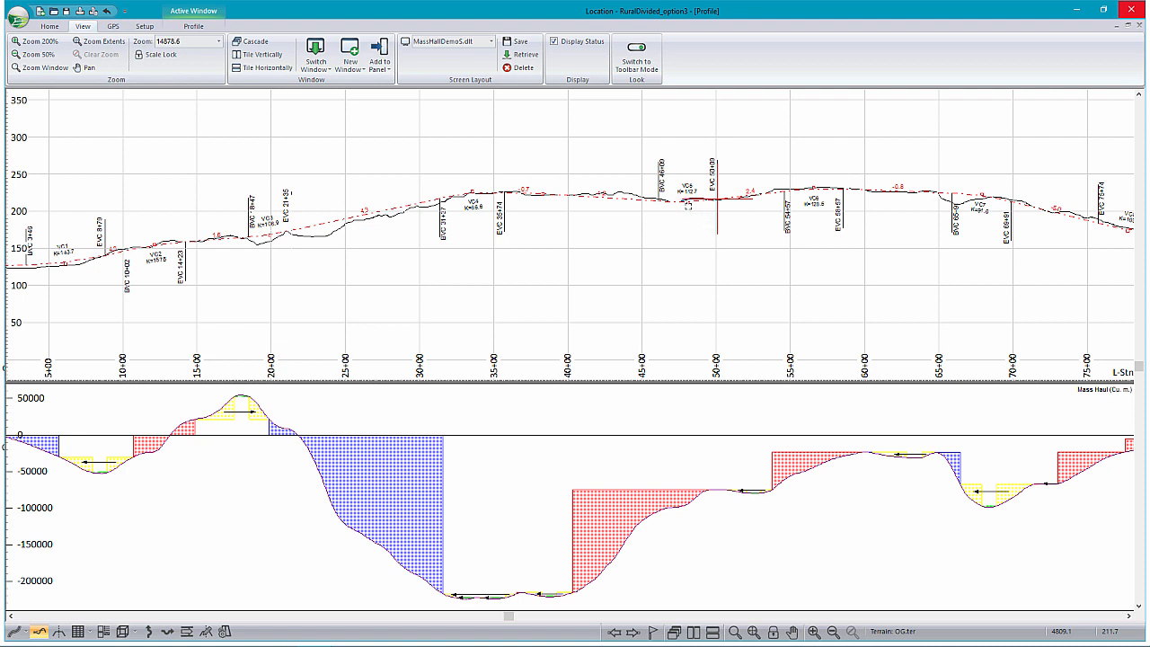
pyautogui.moveTo(1117, 450)
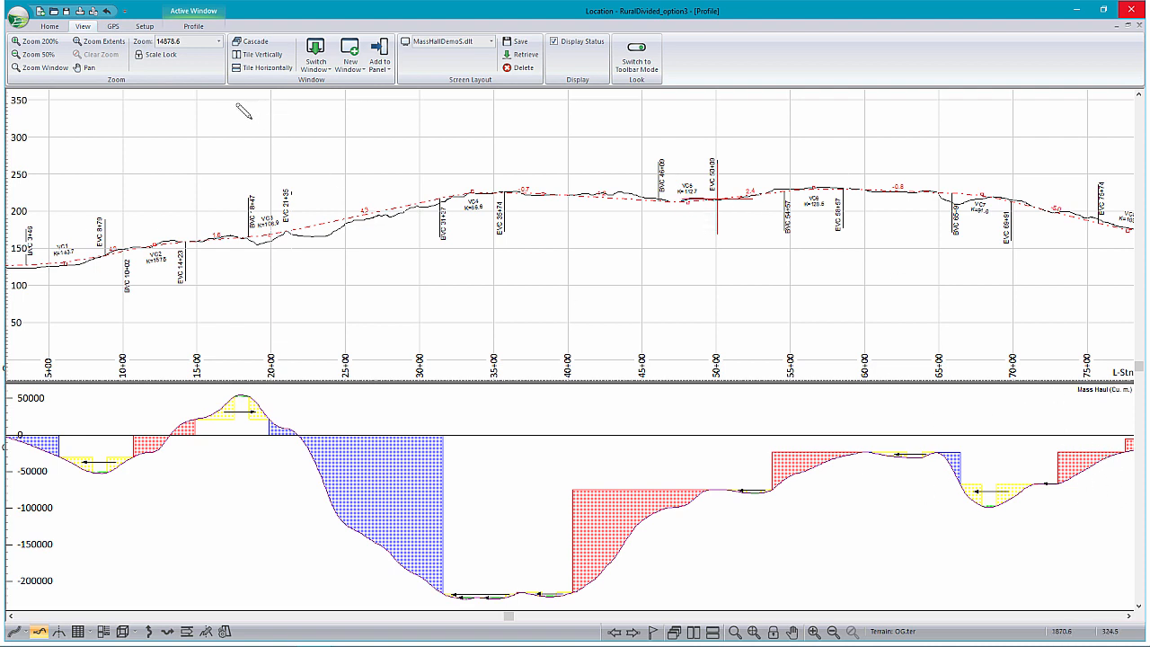
pyautogui.moveTo(238, 111)
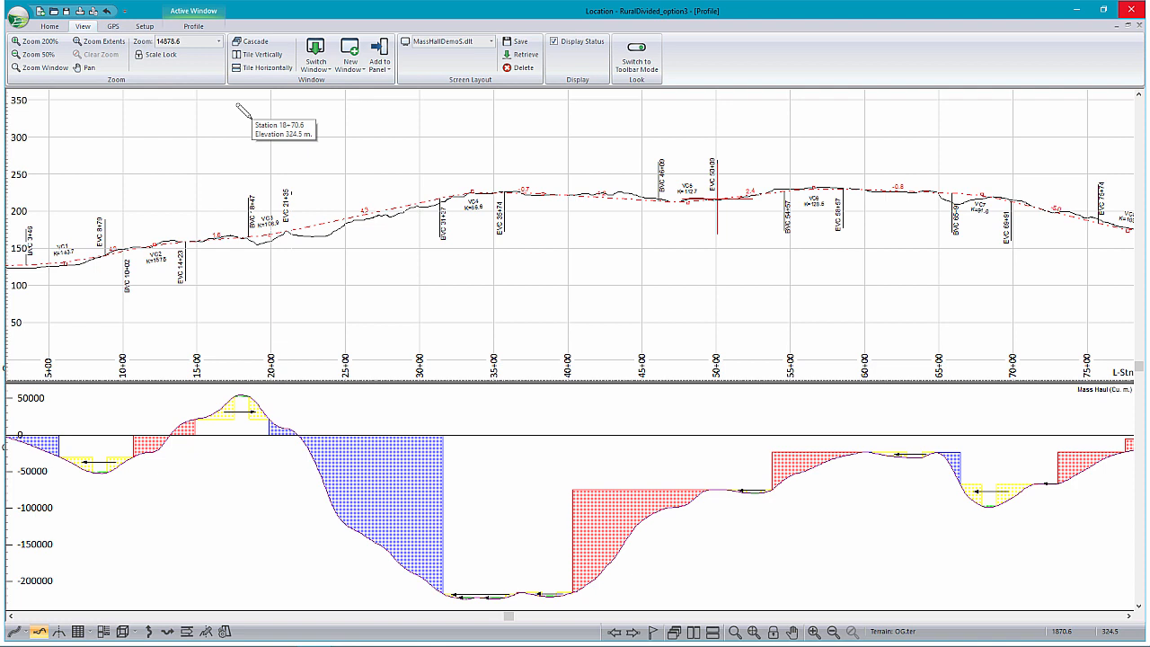
pyautogui.moveTo(98, 41)
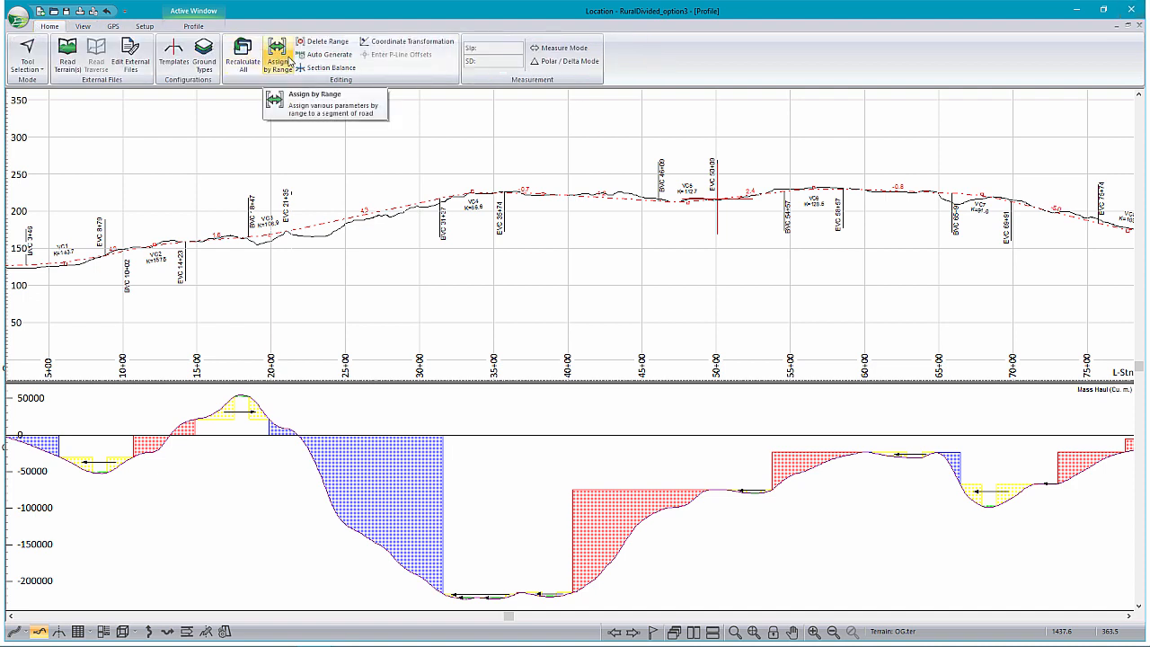
pyautogui.moveTo(236, 34)
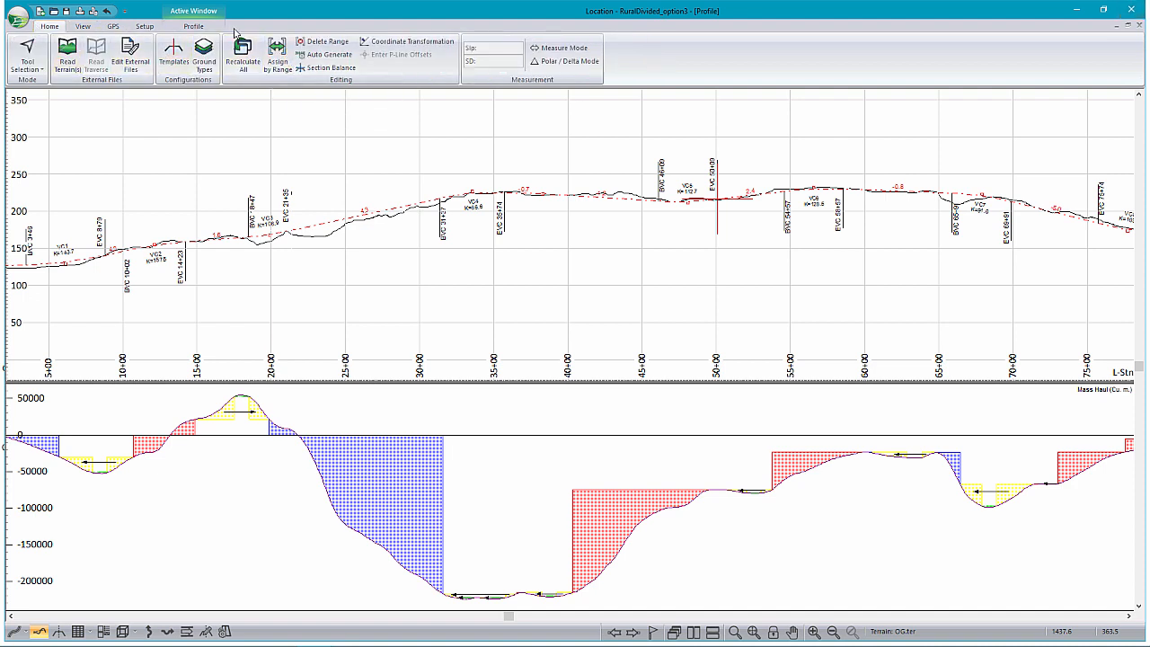
# Under Assign by Range Pits, add a Borrow and a Waste pit at End of alignment
pyautogui.click(277, 55)
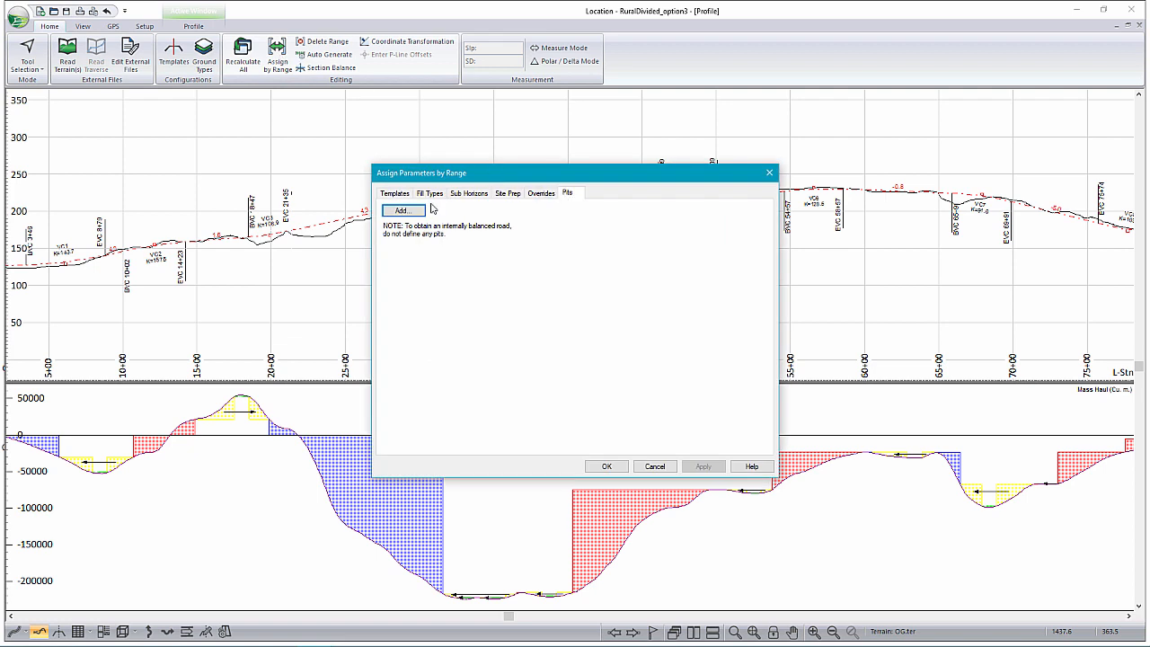
pyautogui.click(402, 209)
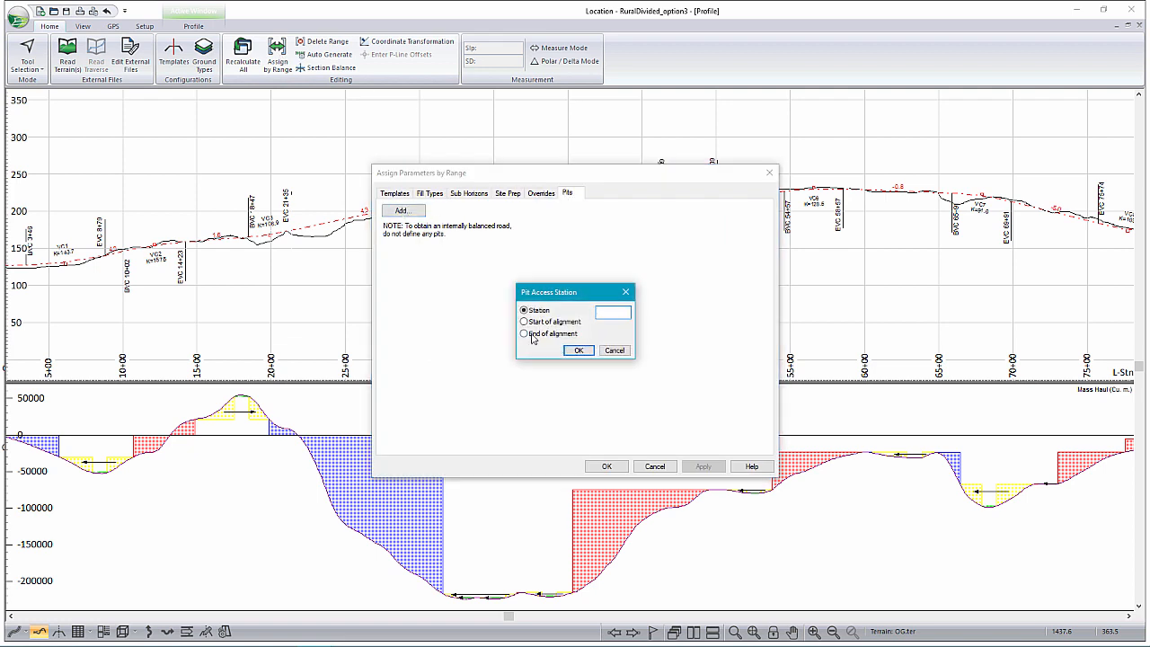
pyautogui.click(577, 350)
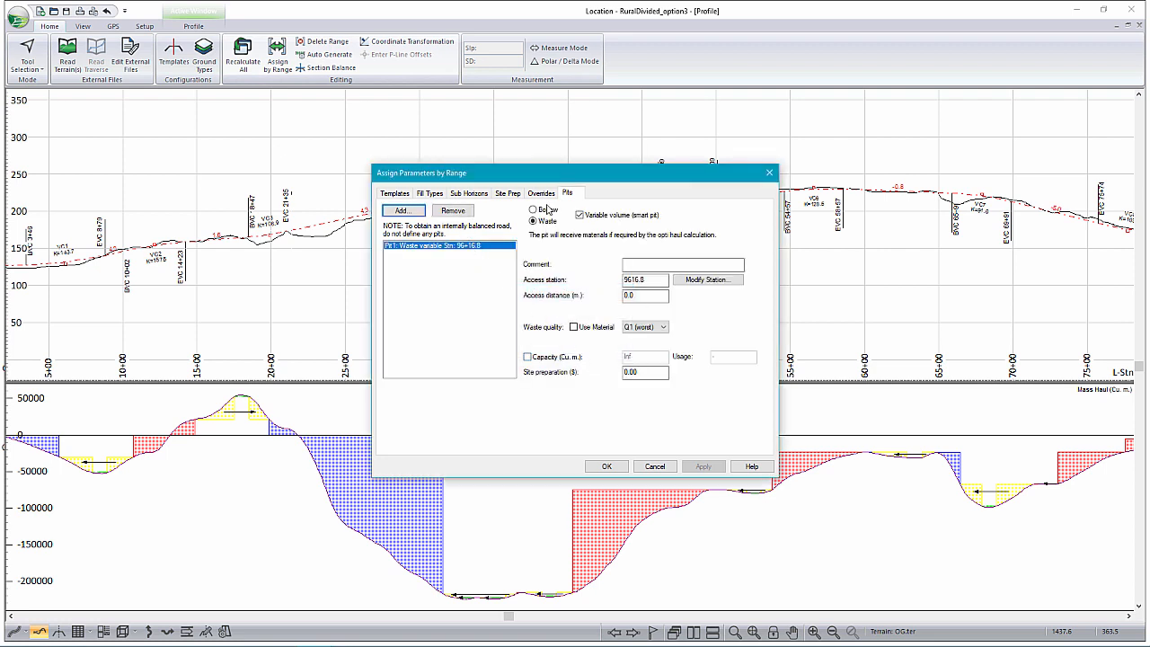
pyautogui.click(533, 209)
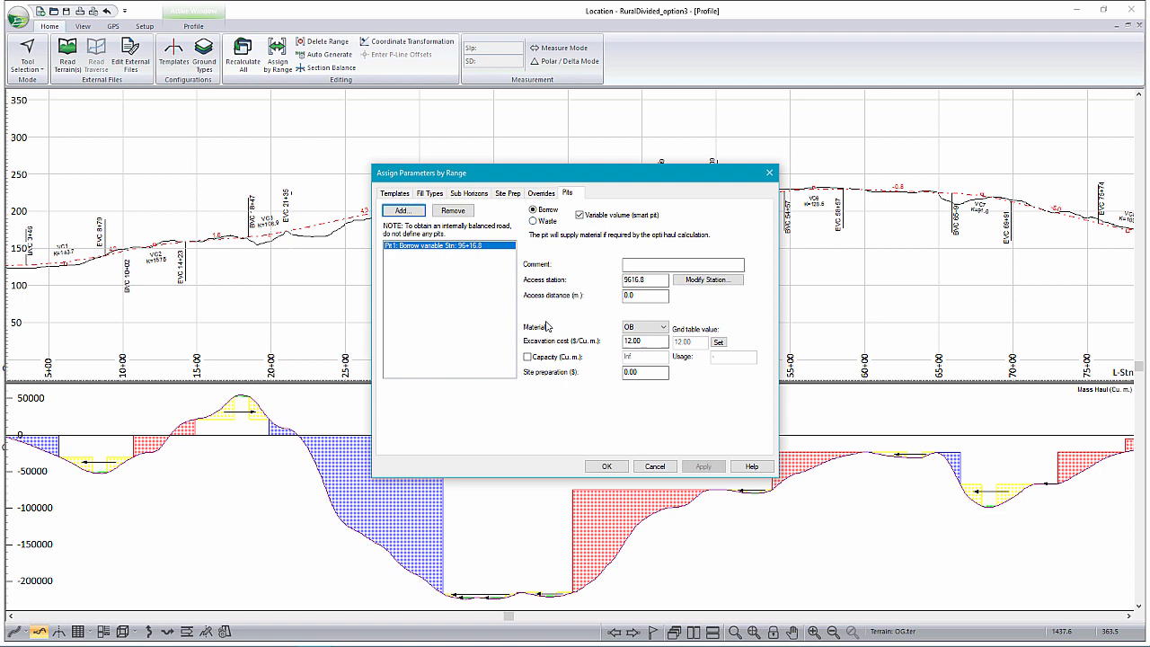
pyautogui.click(707, 279)
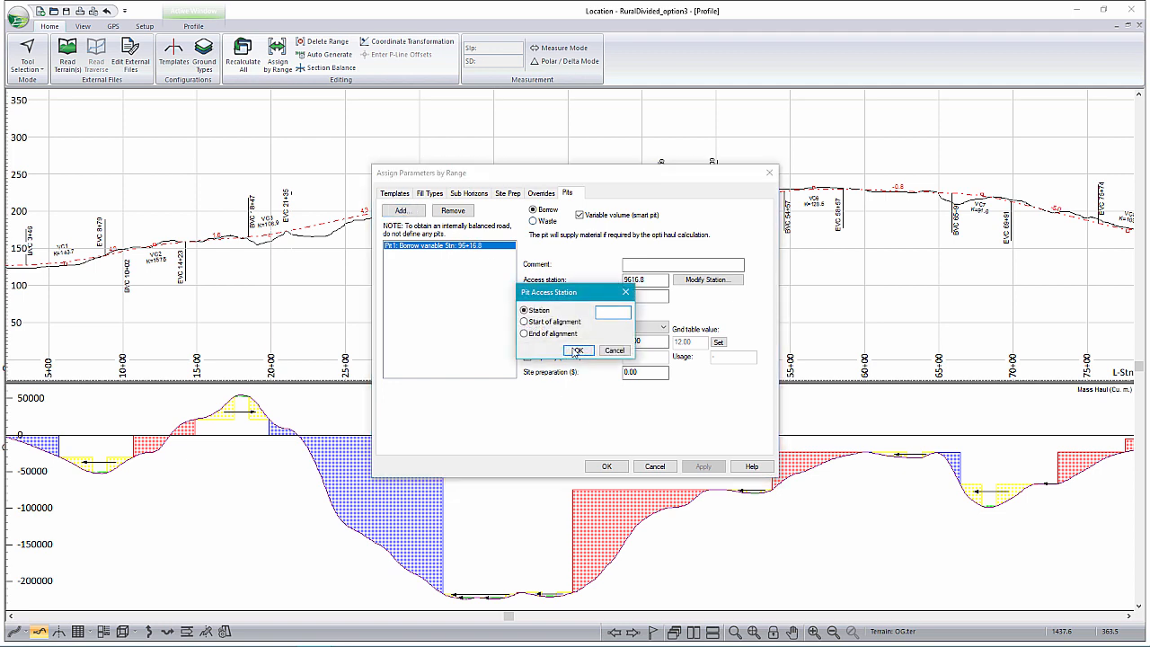
pyautogui.click(525, 334)
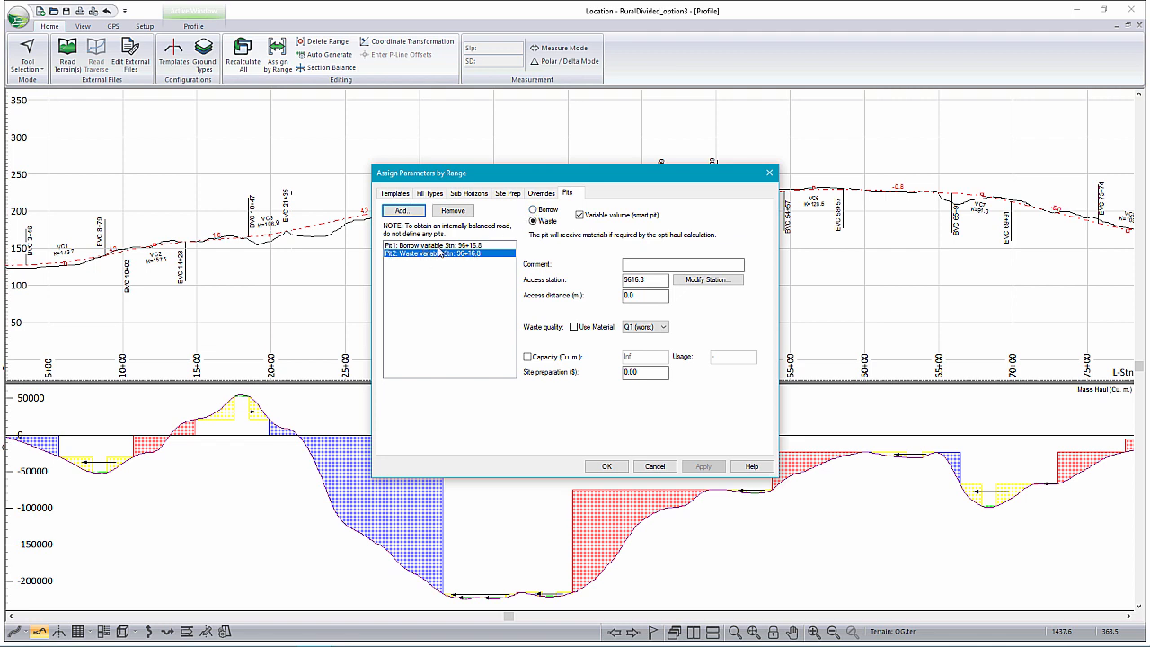
pyautogui.moveTo(452, 270)
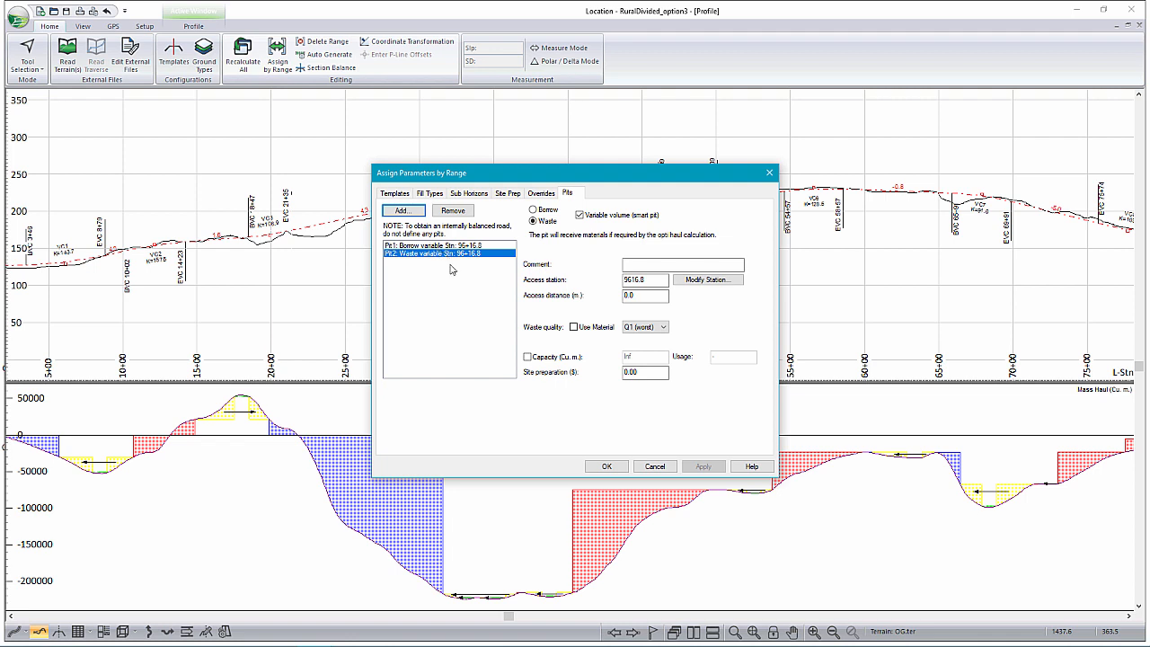
pyautogui.click(606, 465)
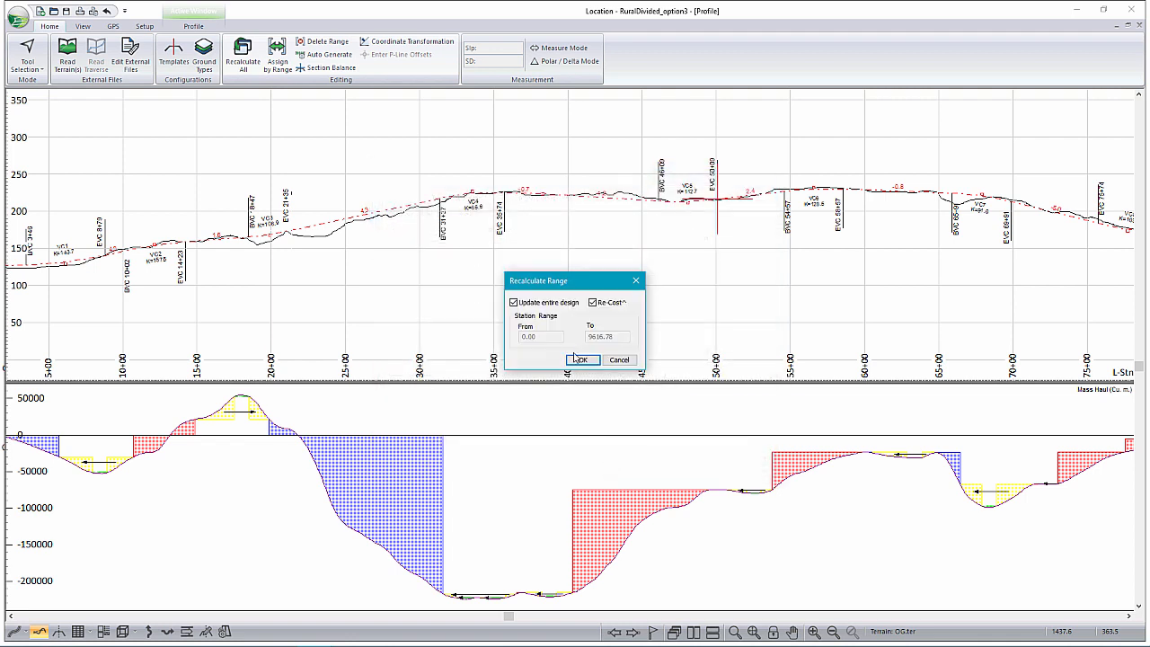
pyautogui.click(581, 359)
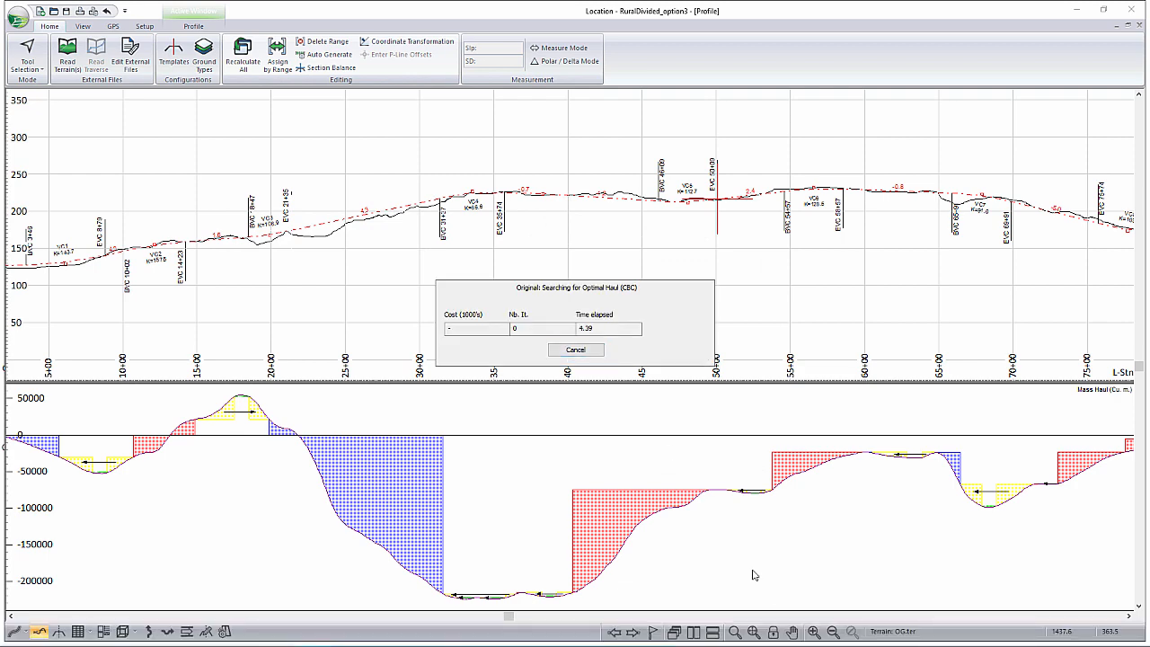
pyautogui.click(576, 350)
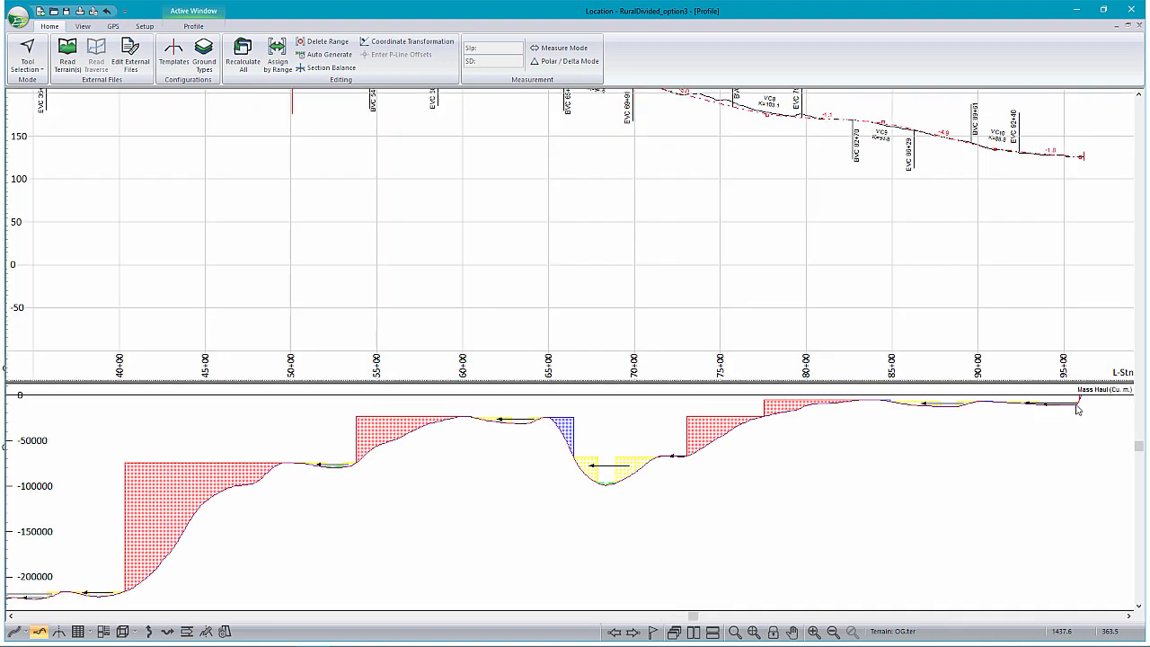
pyautogui.moveTo(1078, 406)
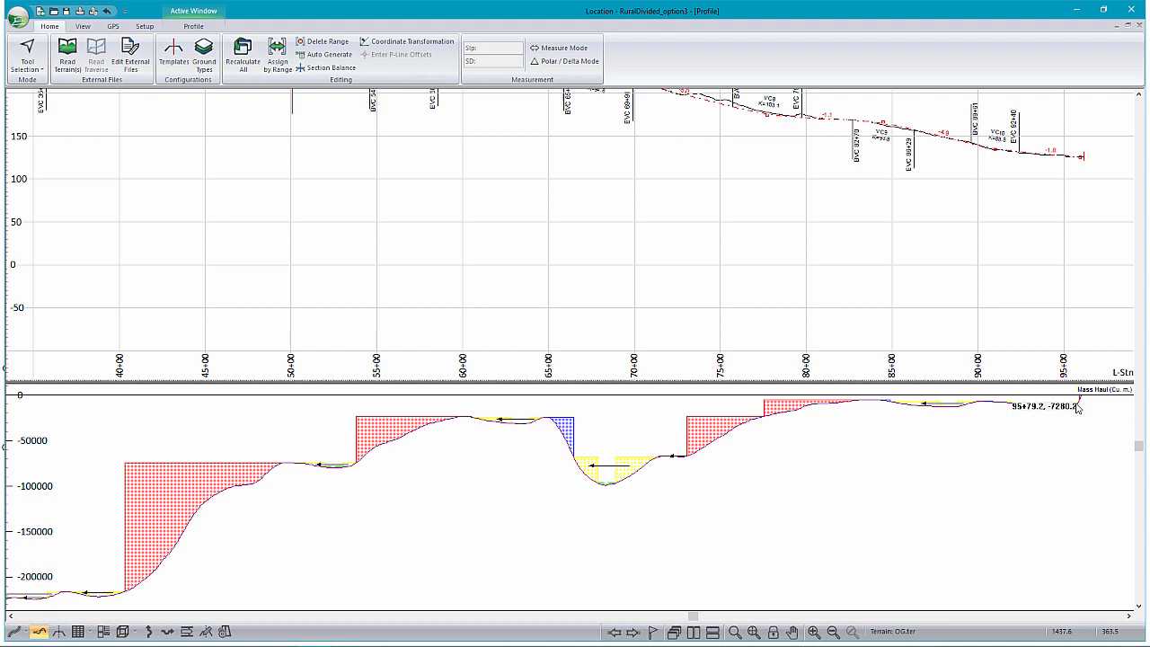
pyautogui.moveTo(1083, 403)
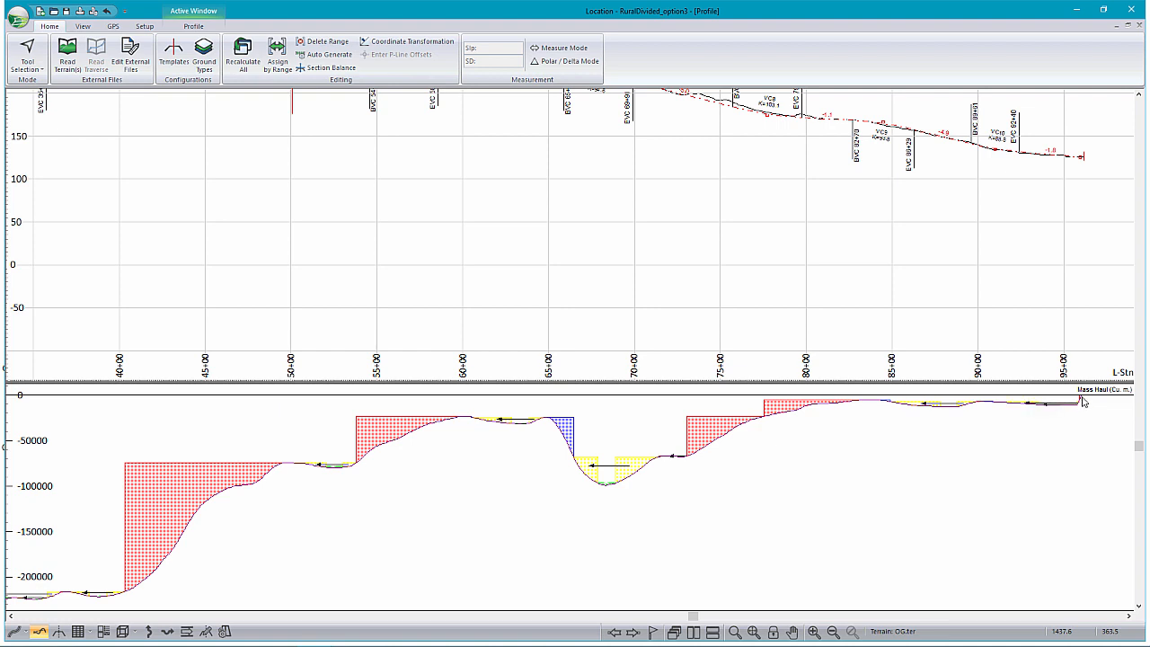
pyautogui.moveTo(1079, 407)
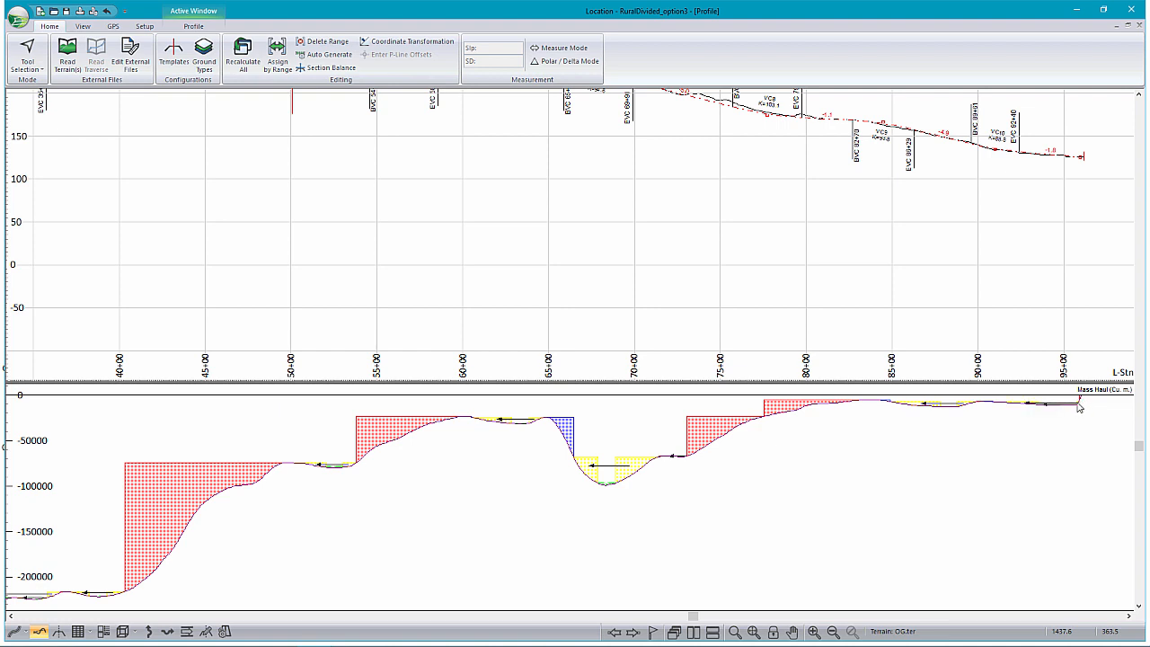
pyautogui.moveTo(1081, 404)
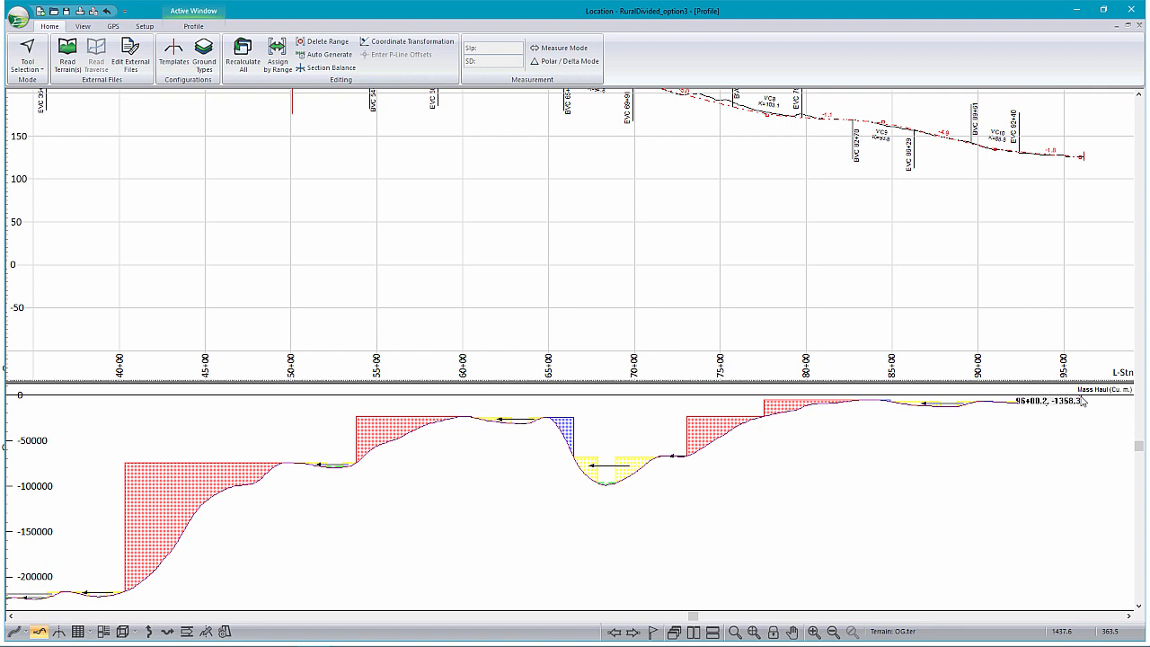
pyautogui.moveTo(713, 274)
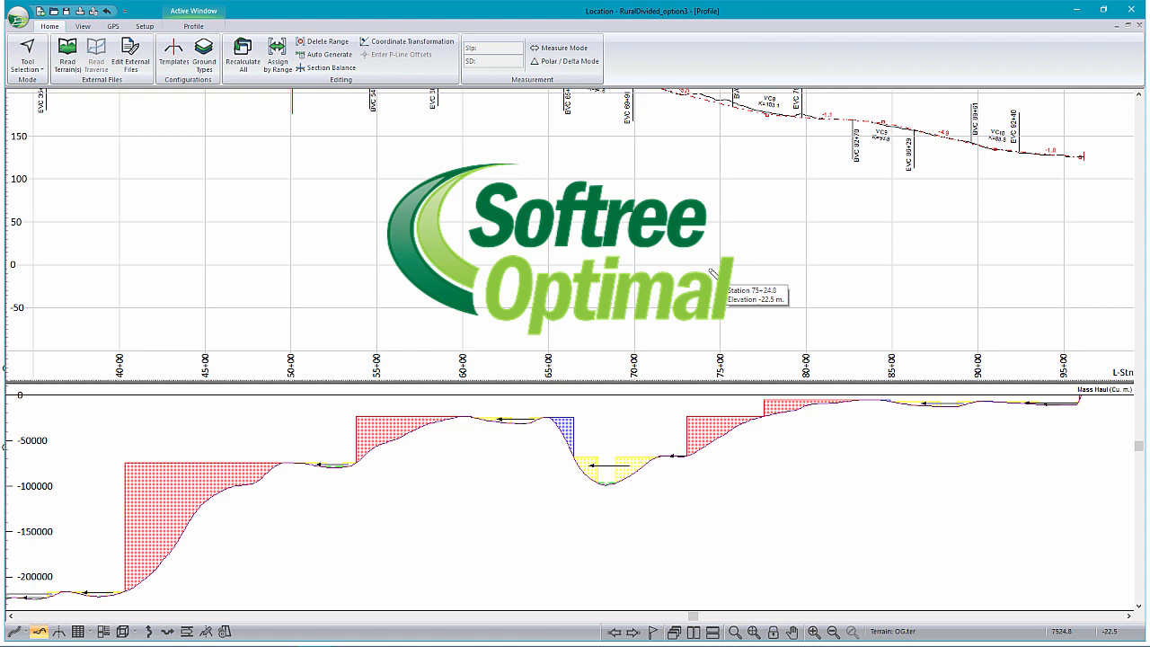
pyautogui.moveTo(713, 271)
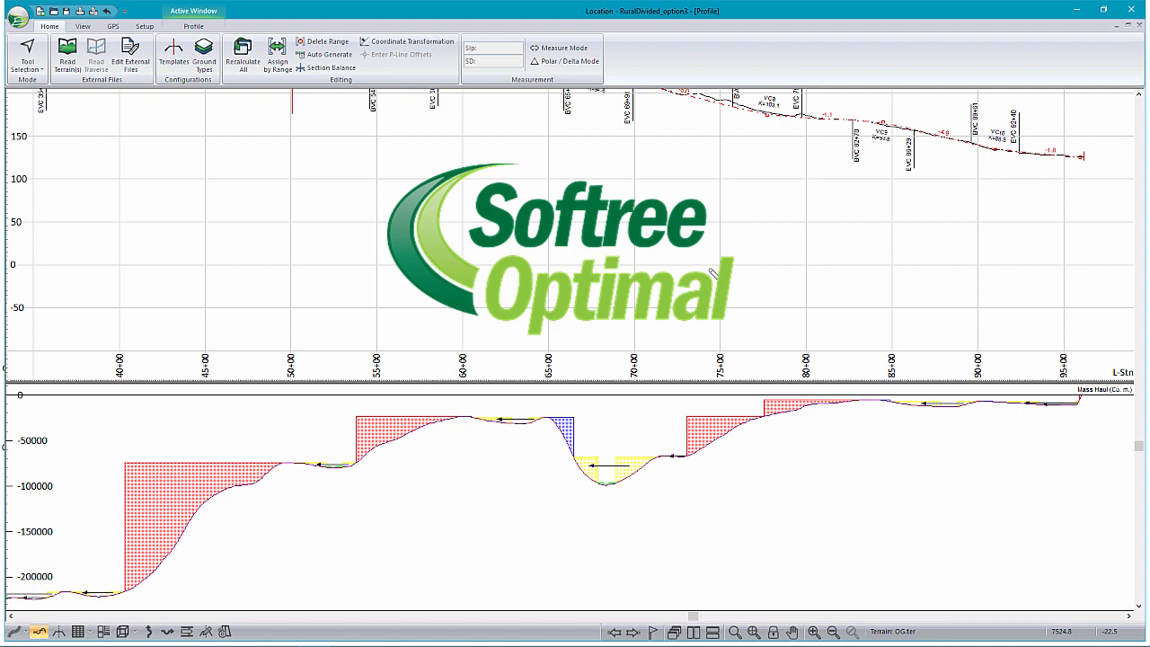
pyautogui.moveTo(712, 274)
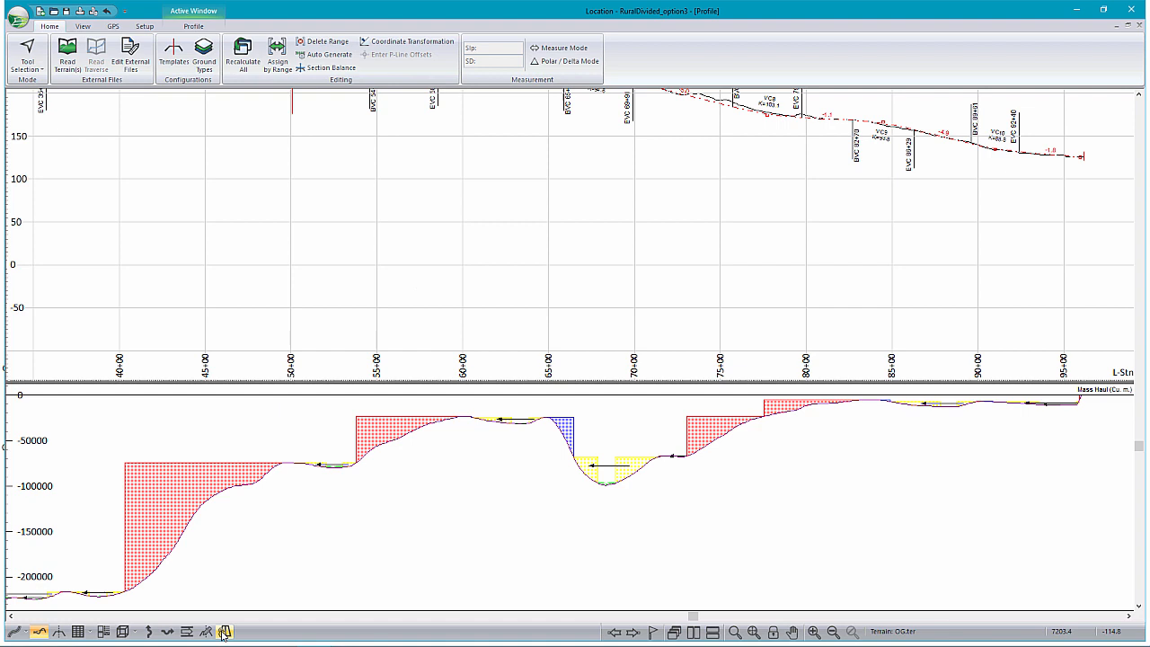
pyautogui.moveTo(224, 631)
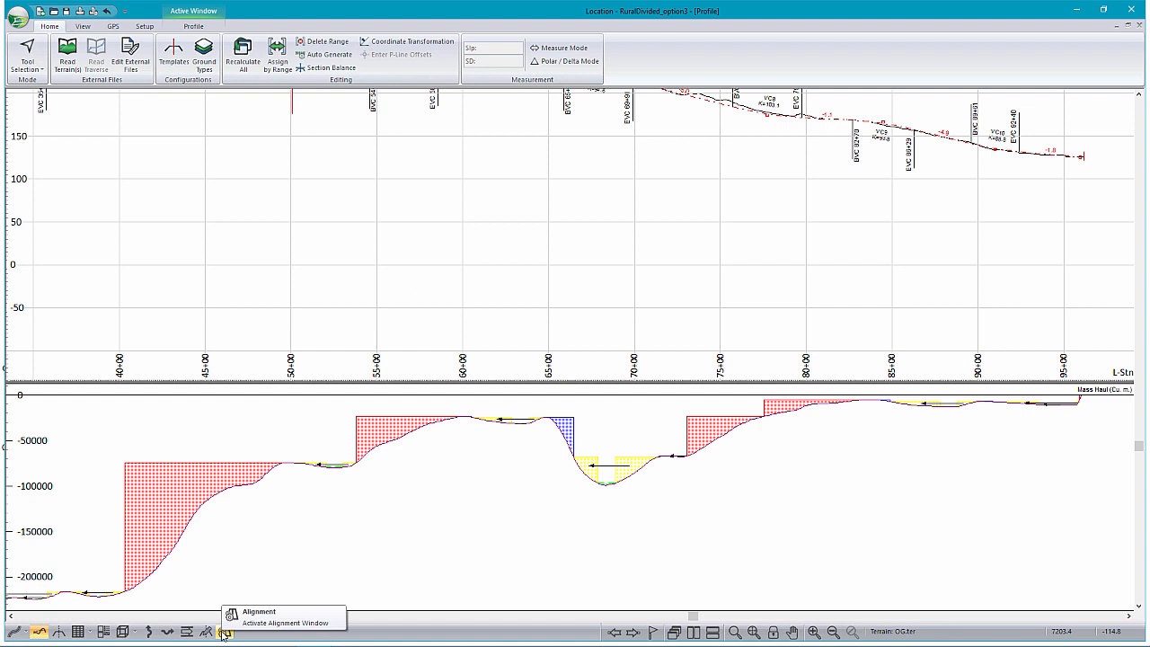
pyautogui.click(224, 632)
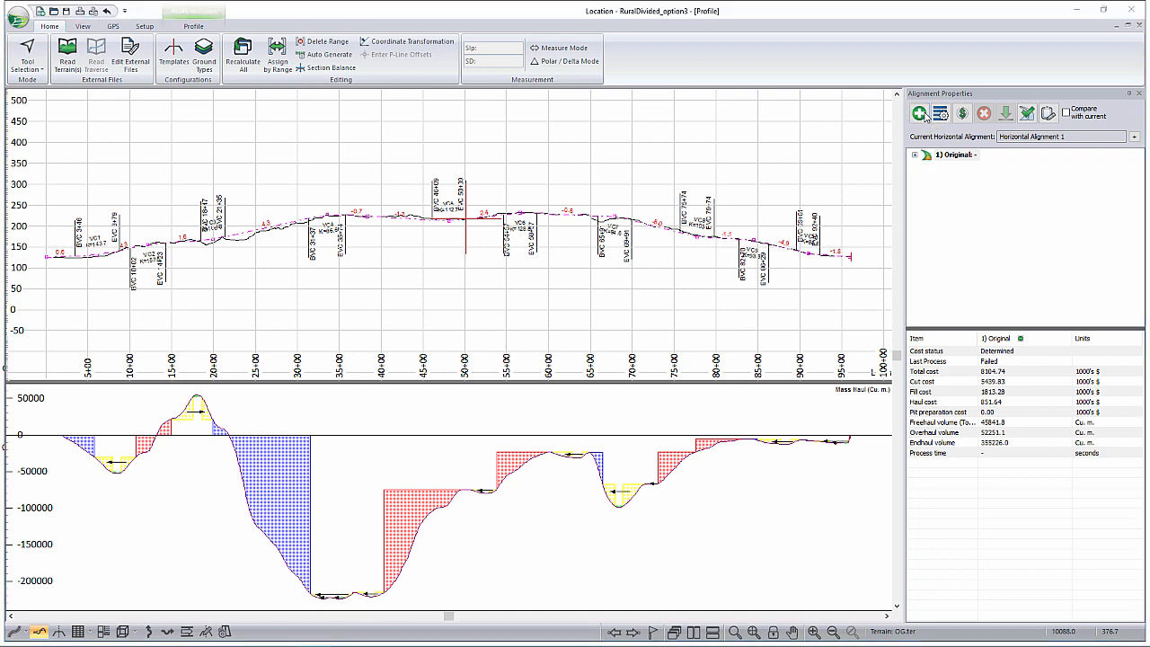
# Start a new optimized vertical alignment, Original 2, covering all stations
pyautogui.click(918, 113)
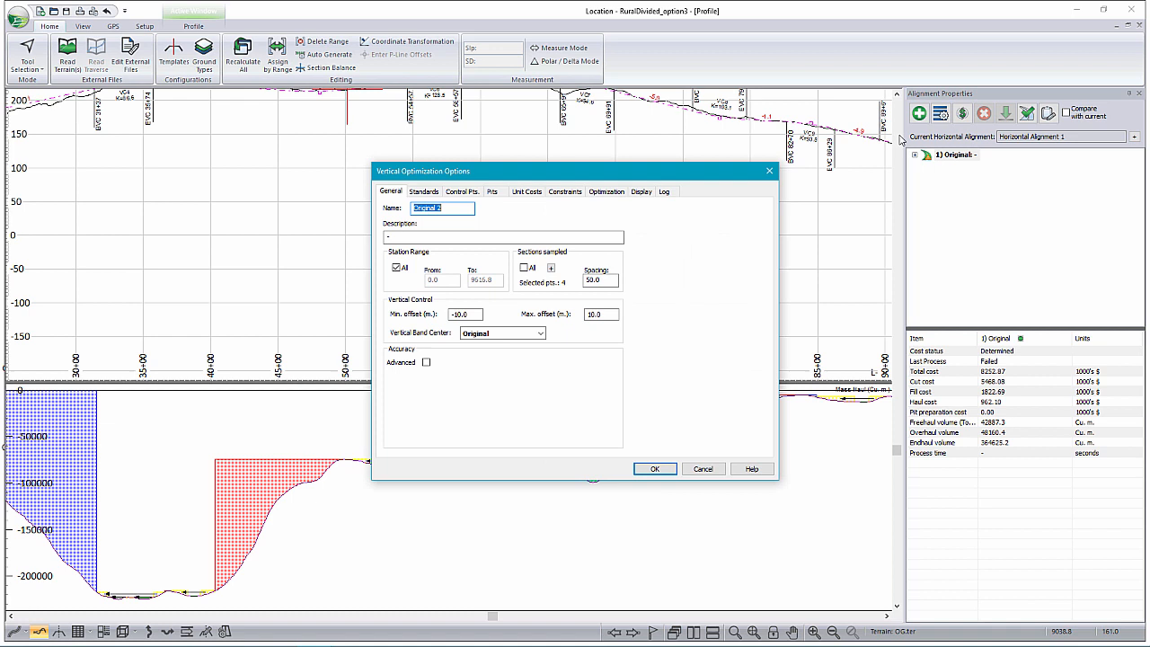
pyautogui.moveTo(530, 114)
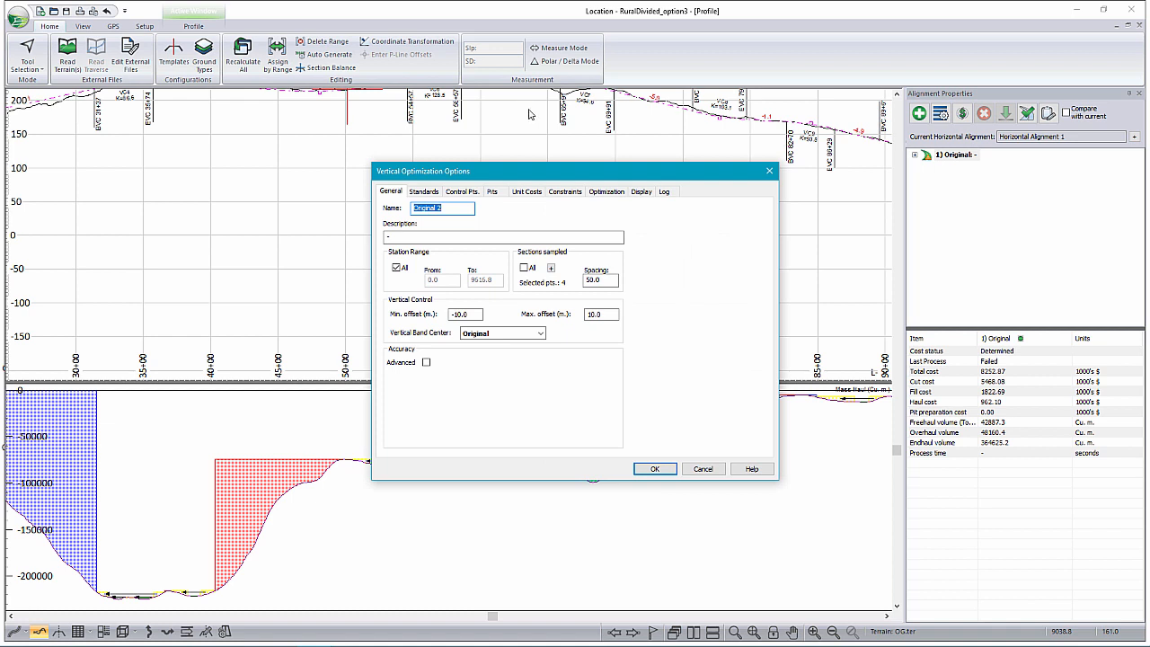
# Name the new alignment 'Balanced', sample All sections, review Standards, and confirm
pyautogui.write('Balan')
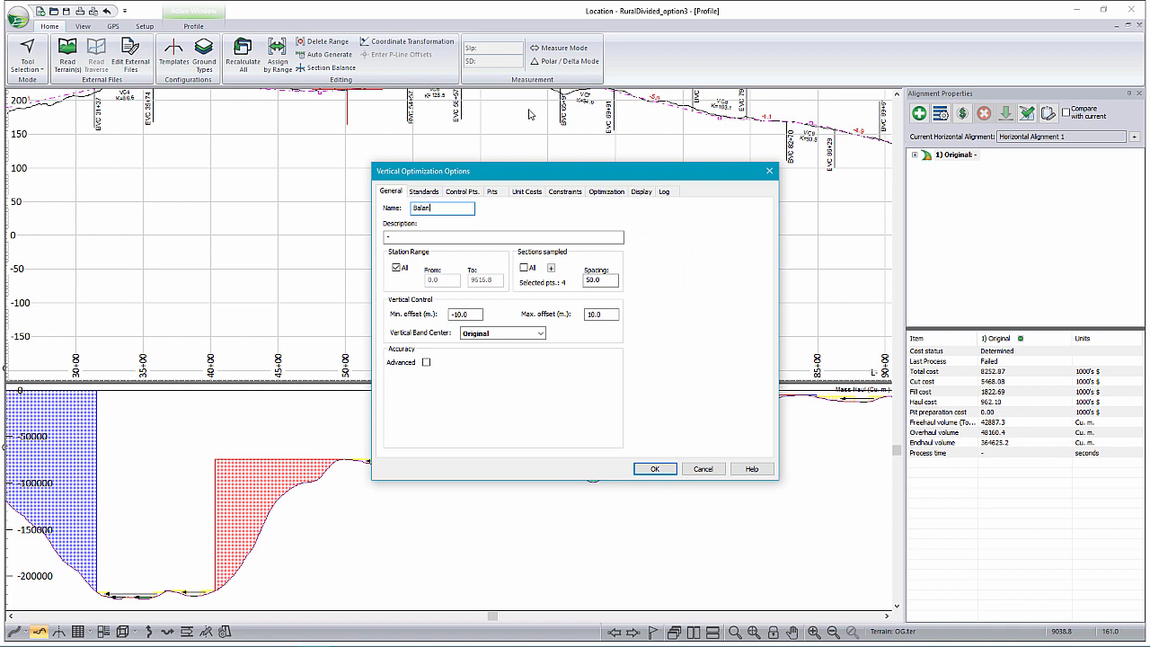
pyautogui.write('ced')
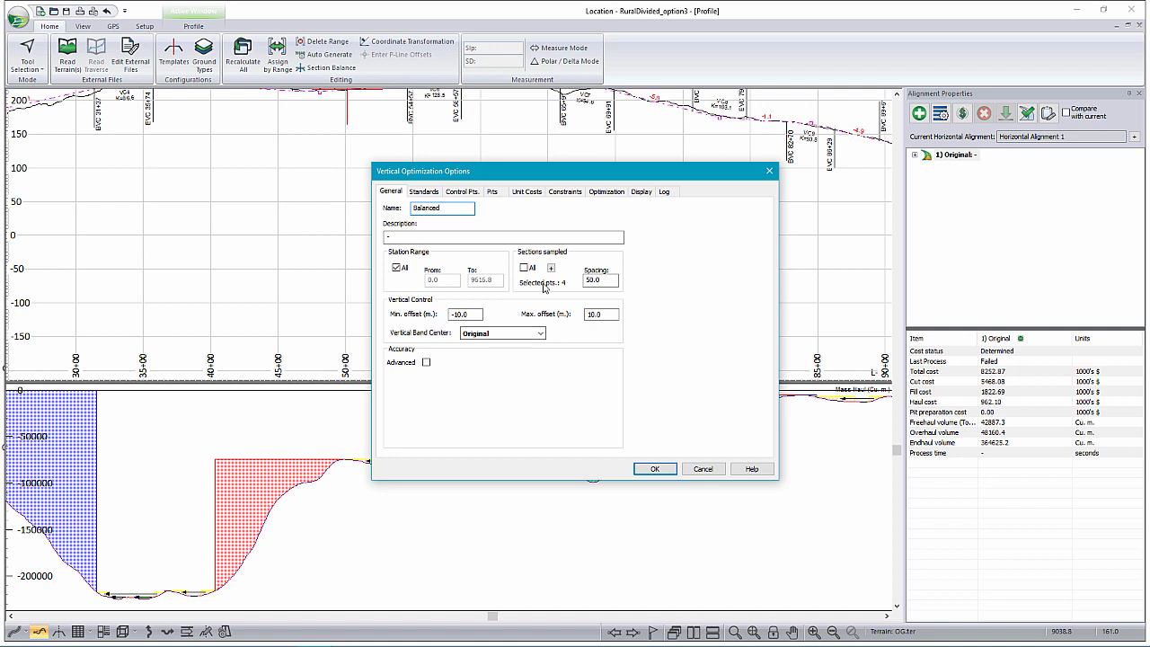
pyautogui.click(525, 267)
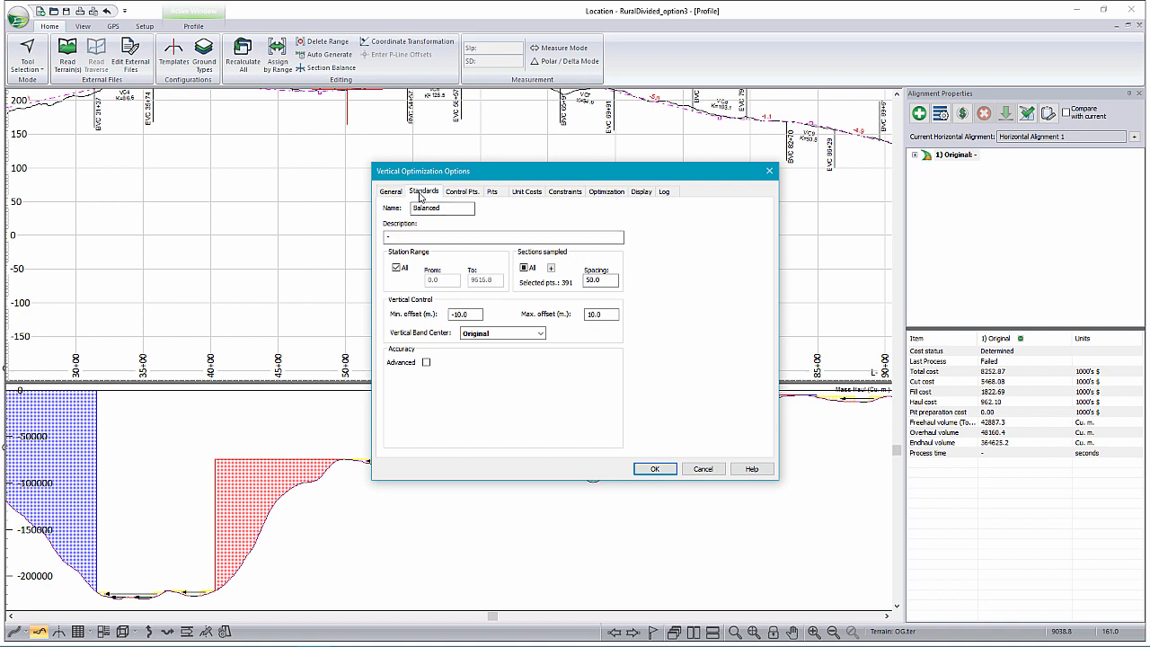
pyautogui.click(424, 191)
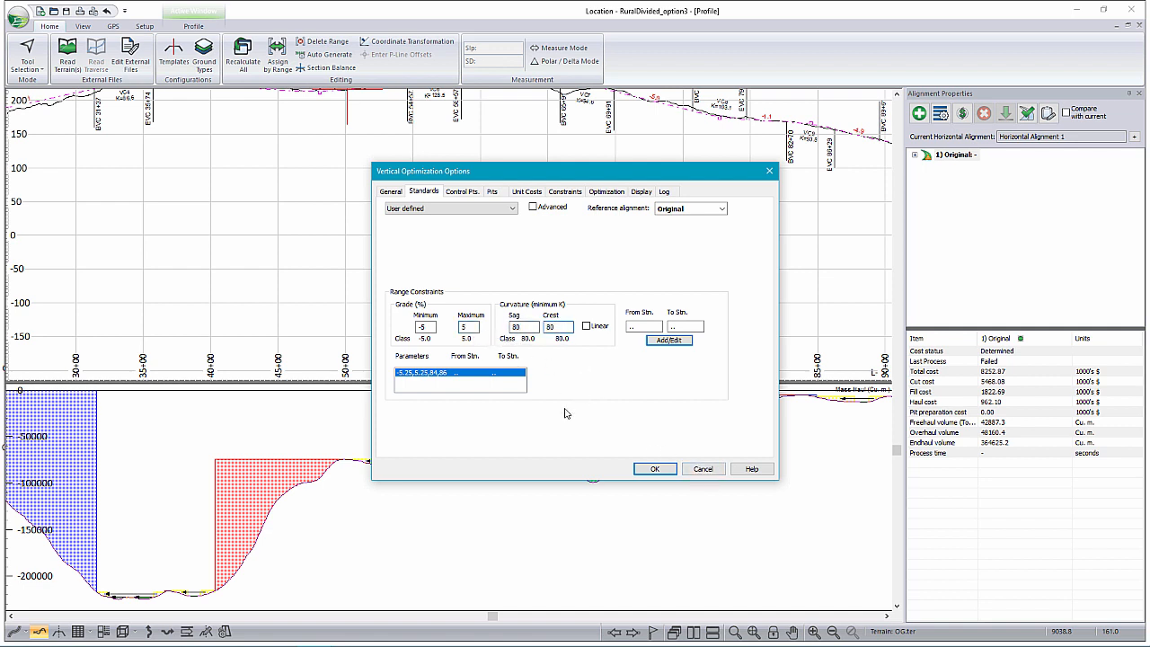
pyautogui.click(669, 340)
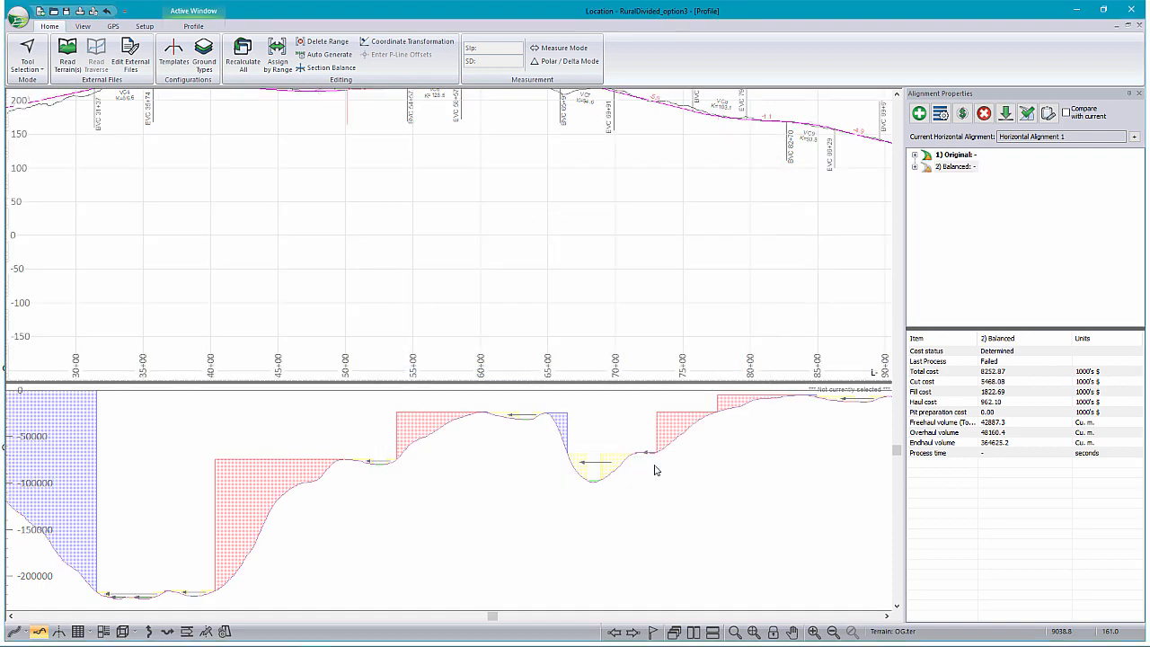
# Process an Optimal Profile for Balanced, cancelling once an alignment is found
pyautogui.click(959, 166)
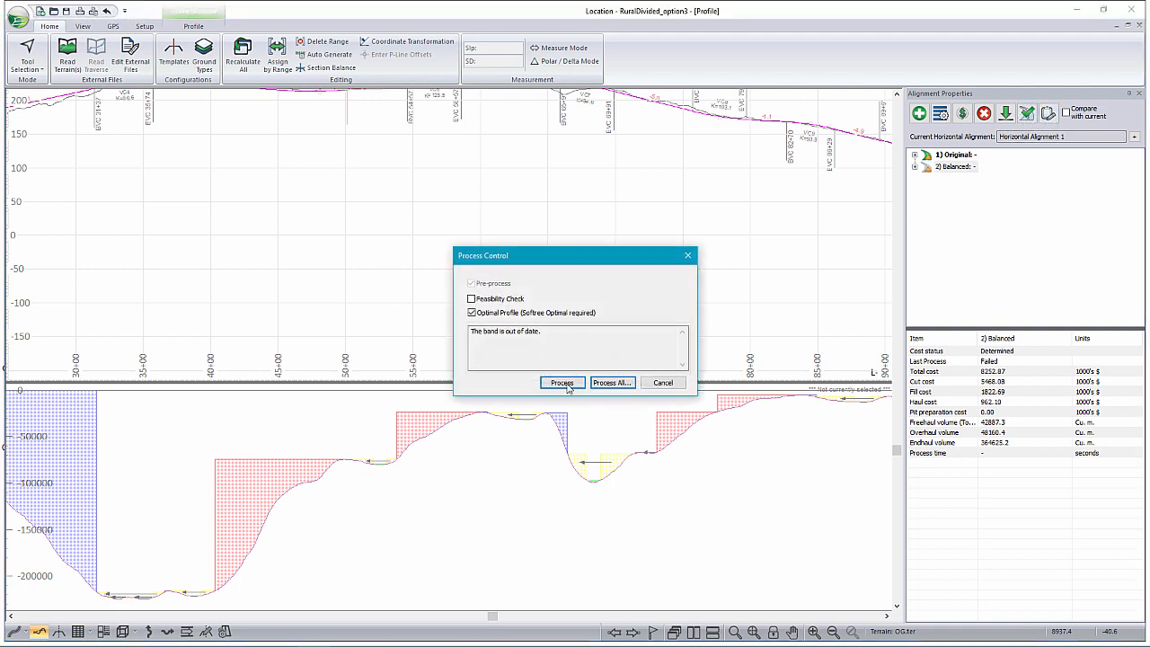
pyautogui.click(562, 382)
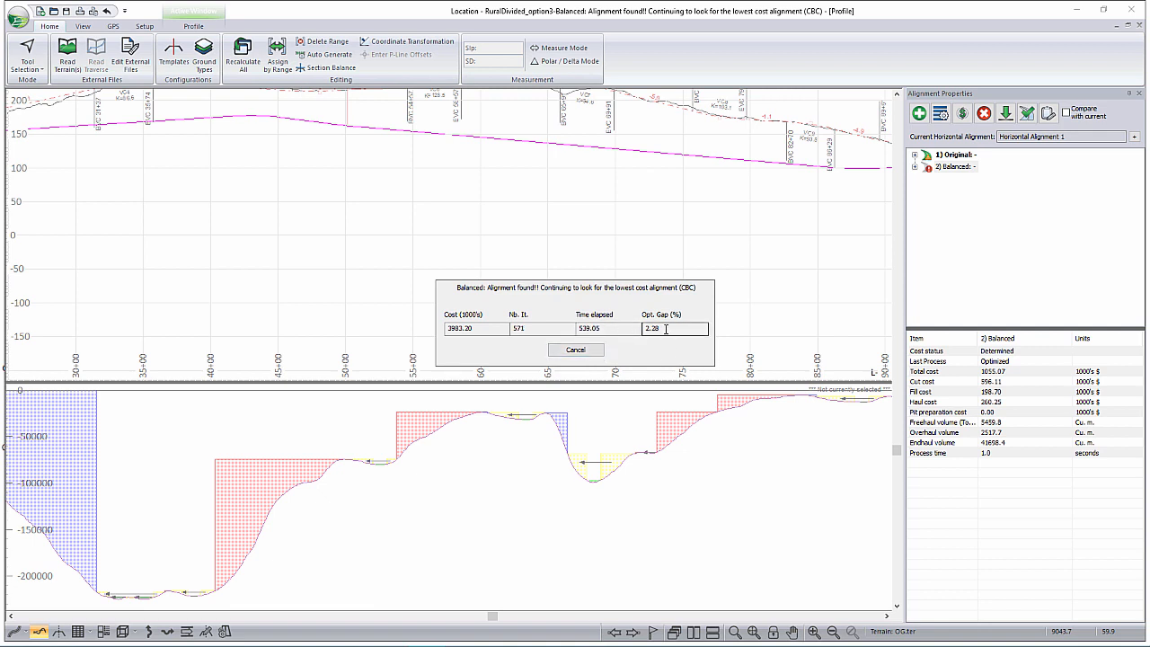
pyautogui.click(575, 350)
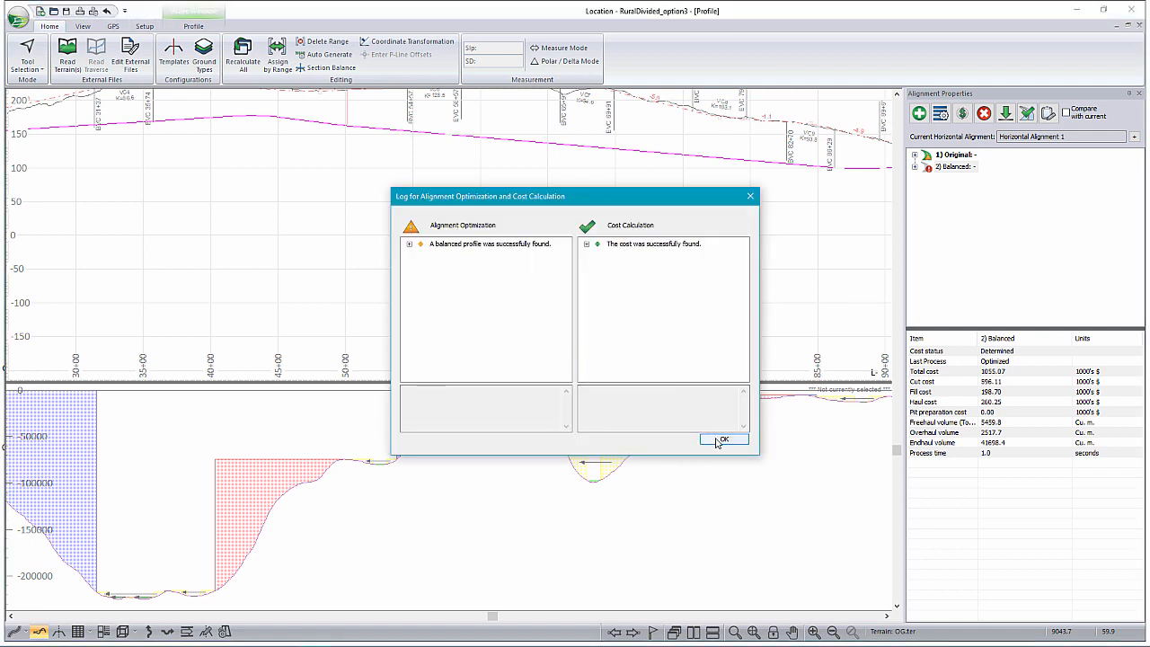
# Dismiss the optimization log and select 2) Balanced in the Alignment Properties tree
pyautogui.click(724, 439)
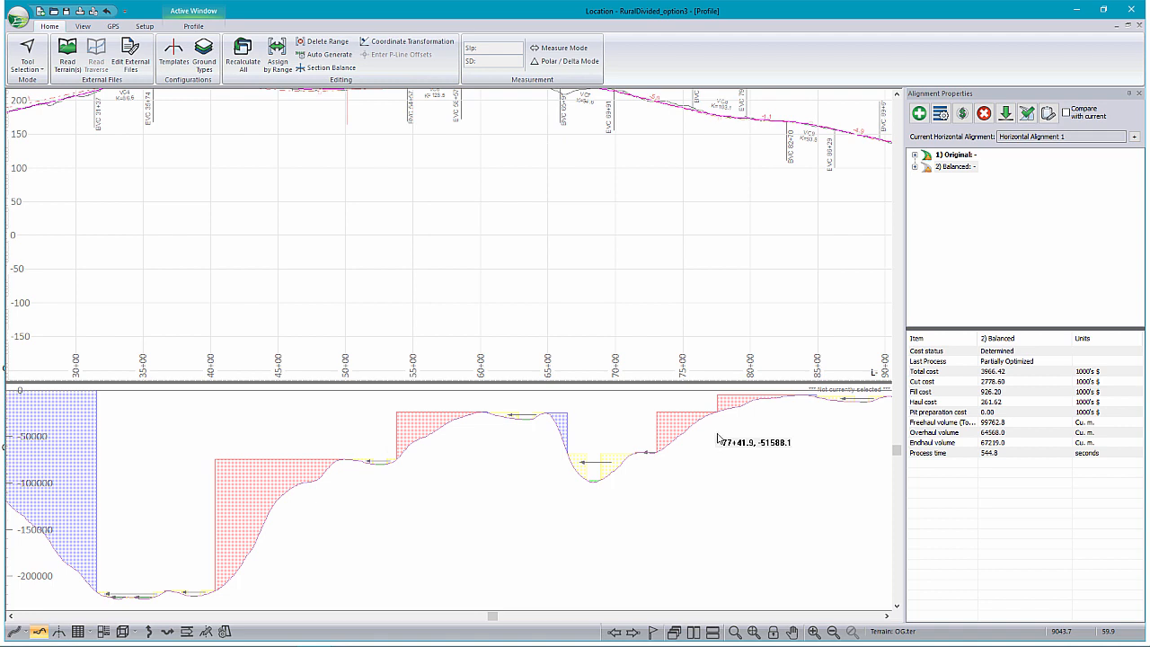
pyautogui.click(955, 166)
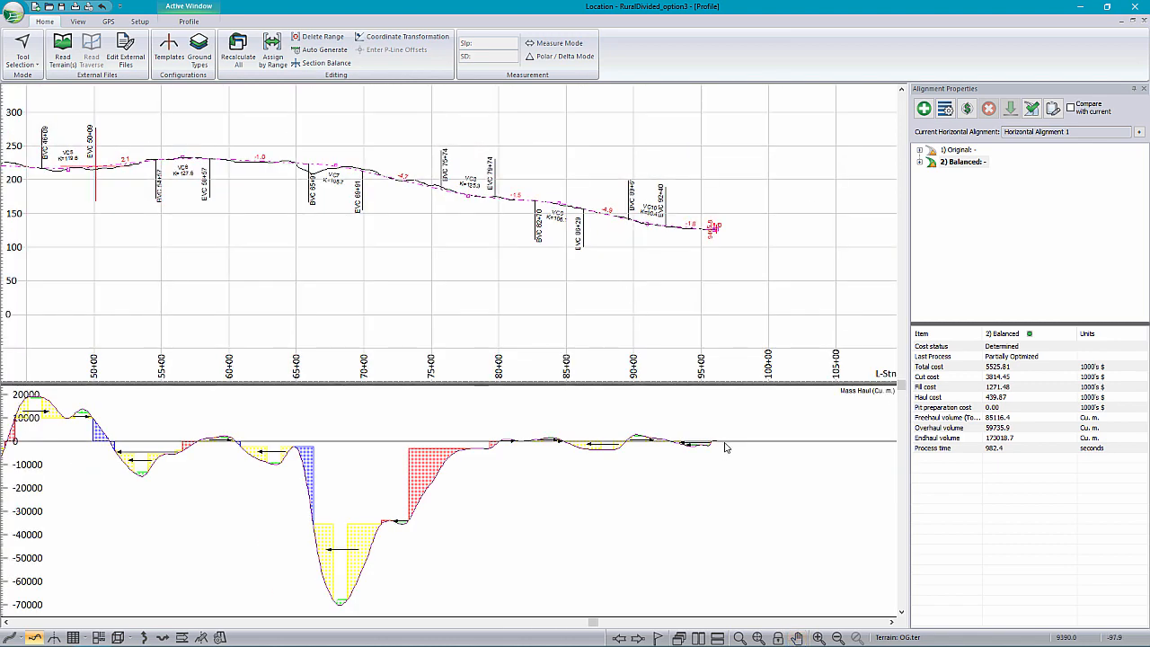
pyautogui.moveTo(724, 447)
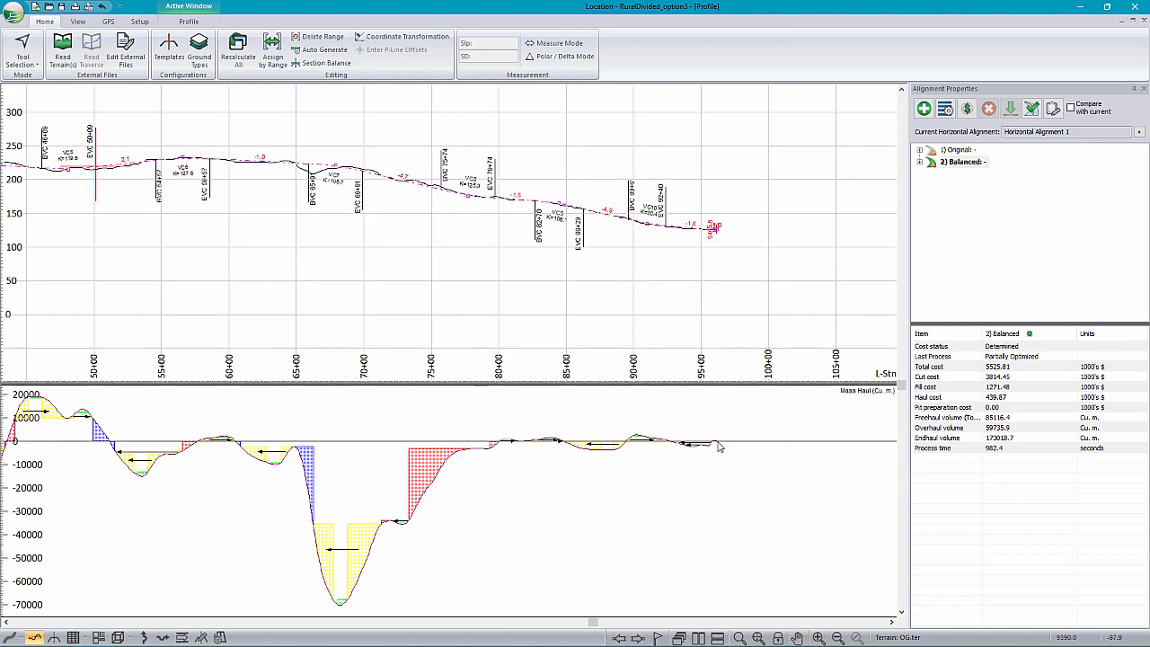
pyautogui.moveTo(715, 446)
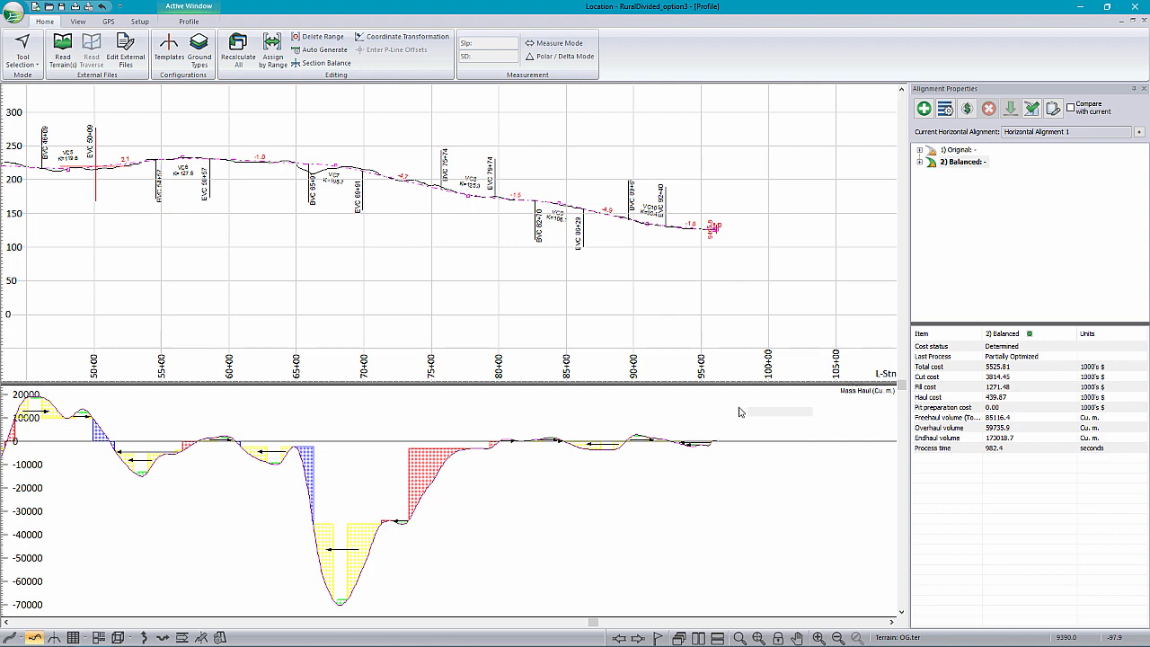
pyautogui.moveTo(717, 218)
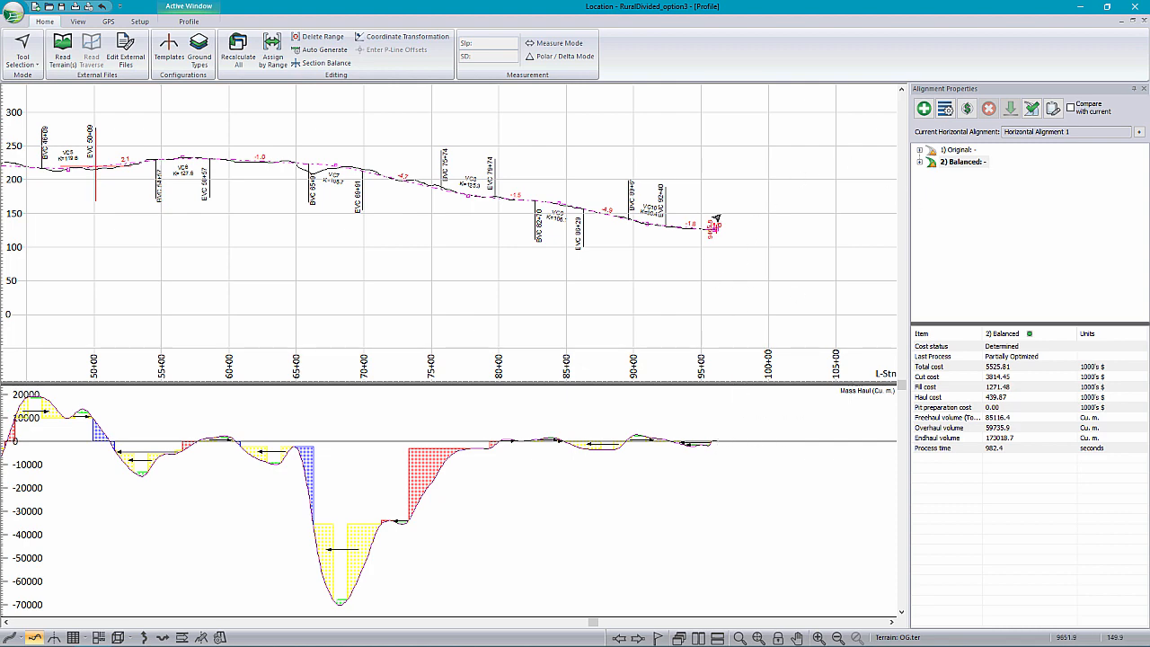